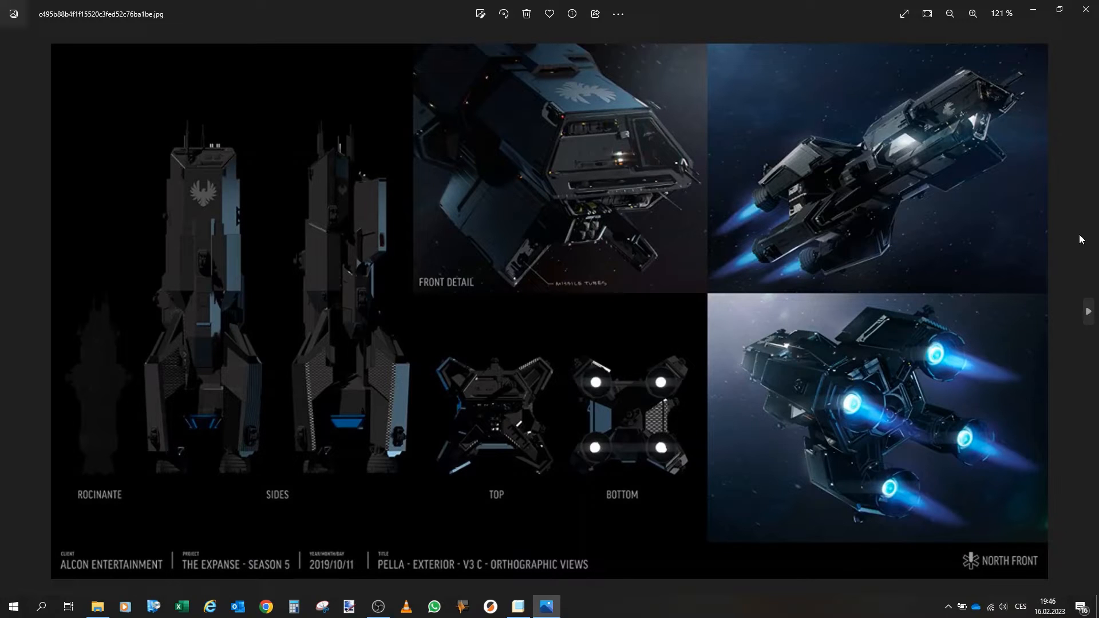
mouse_move(1060, 230)
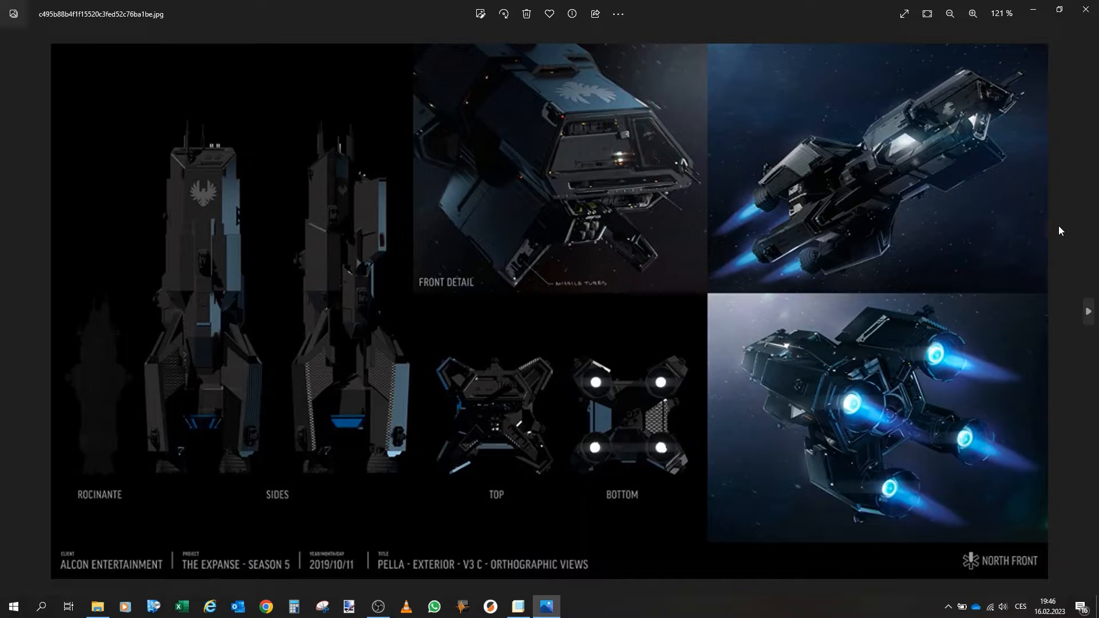
mouse_move(330, 116)
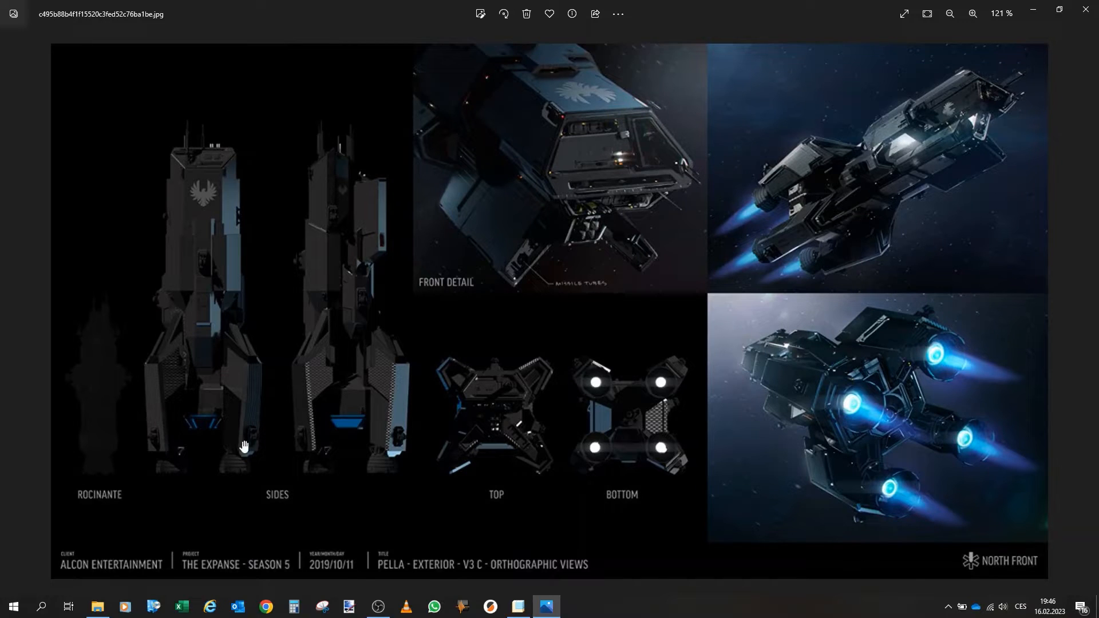
mouse_move(551, 82)
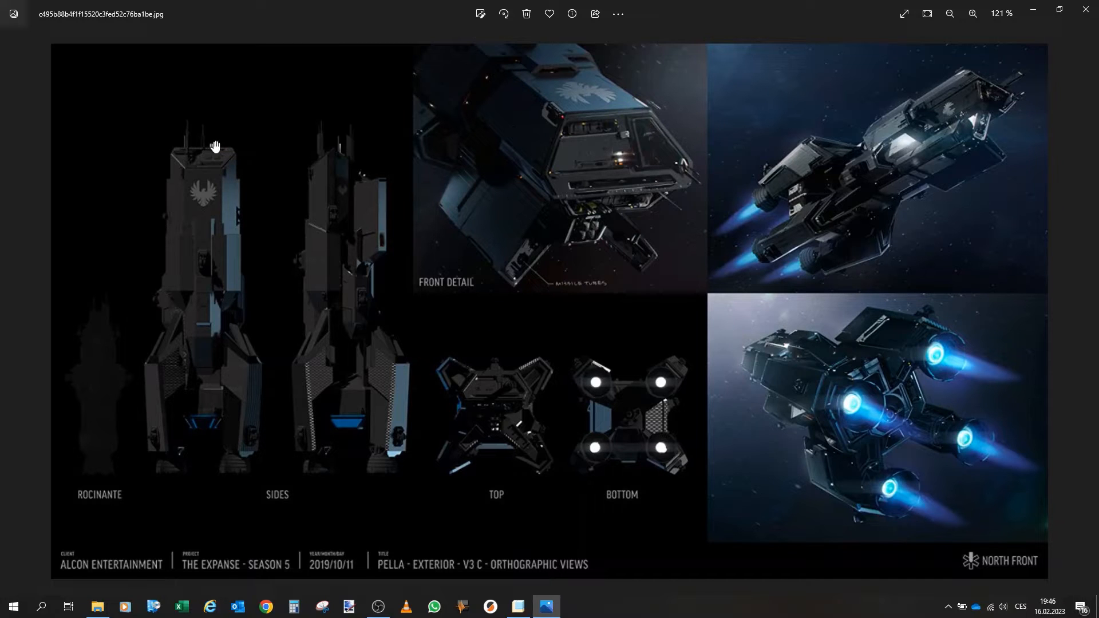
mouse_move(498, 498)
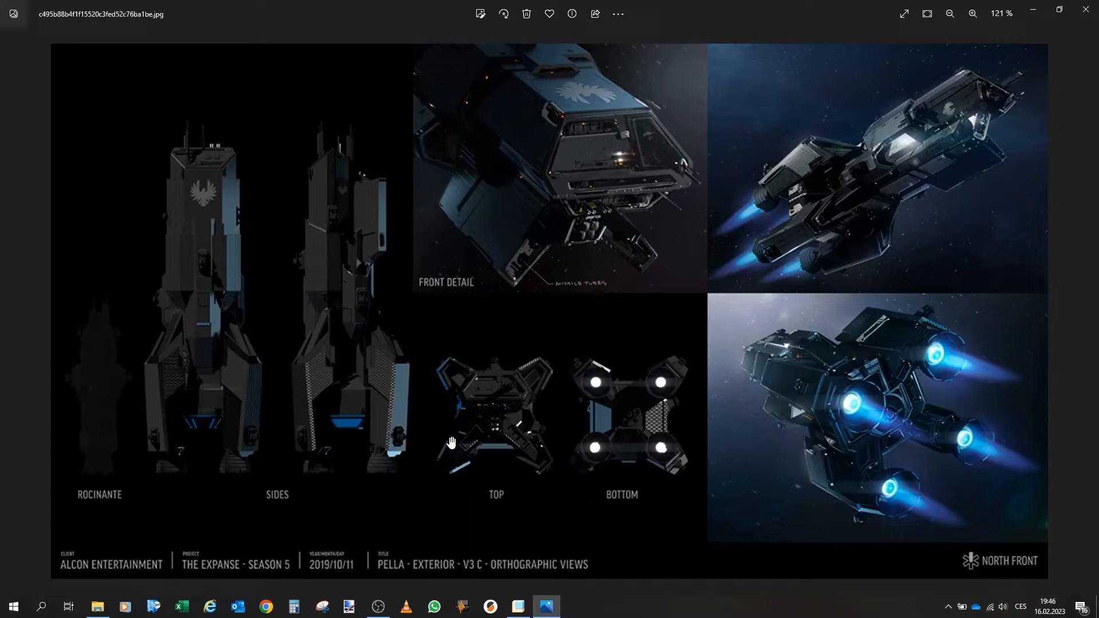
mouse_move(536, 353)
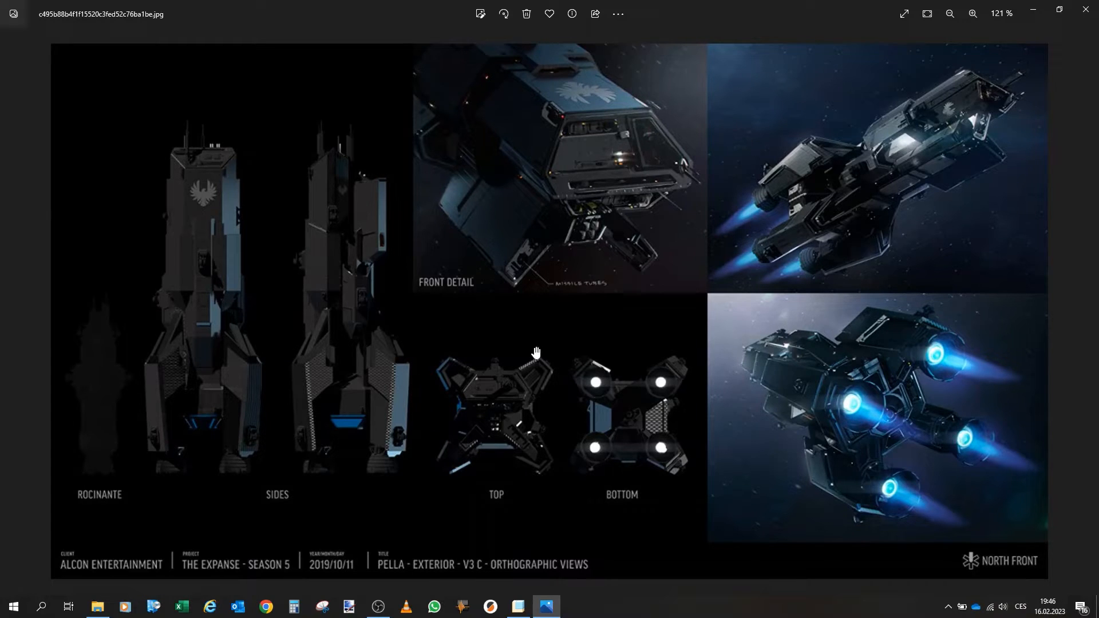
Page forward through two cruiser reference images, then step back to the ship's video clip
click(1088, 311)
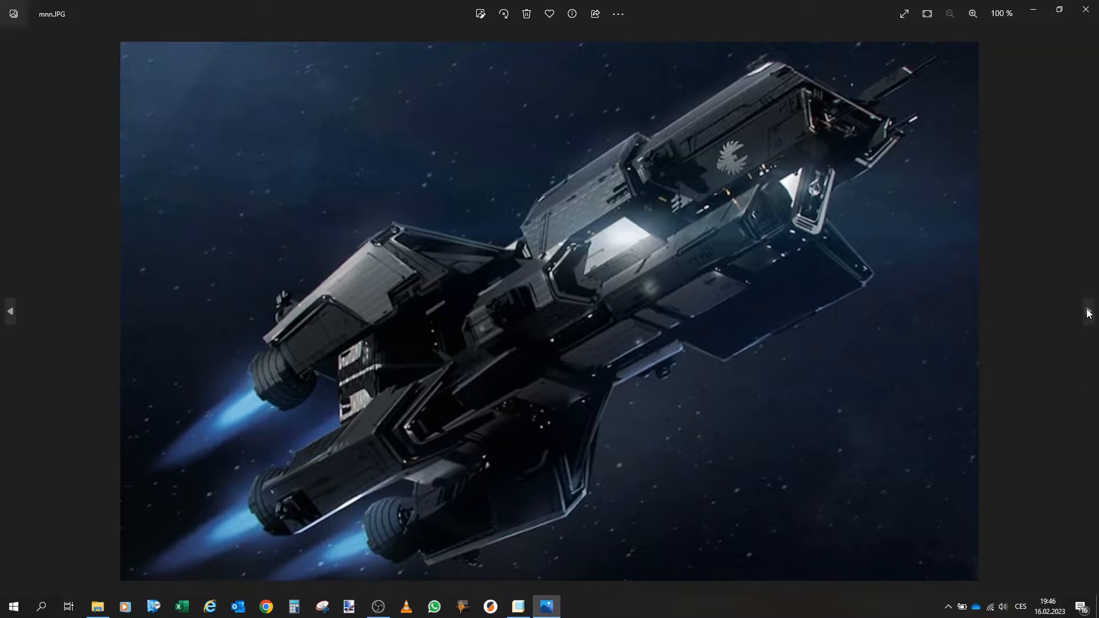
click(1085, 313)
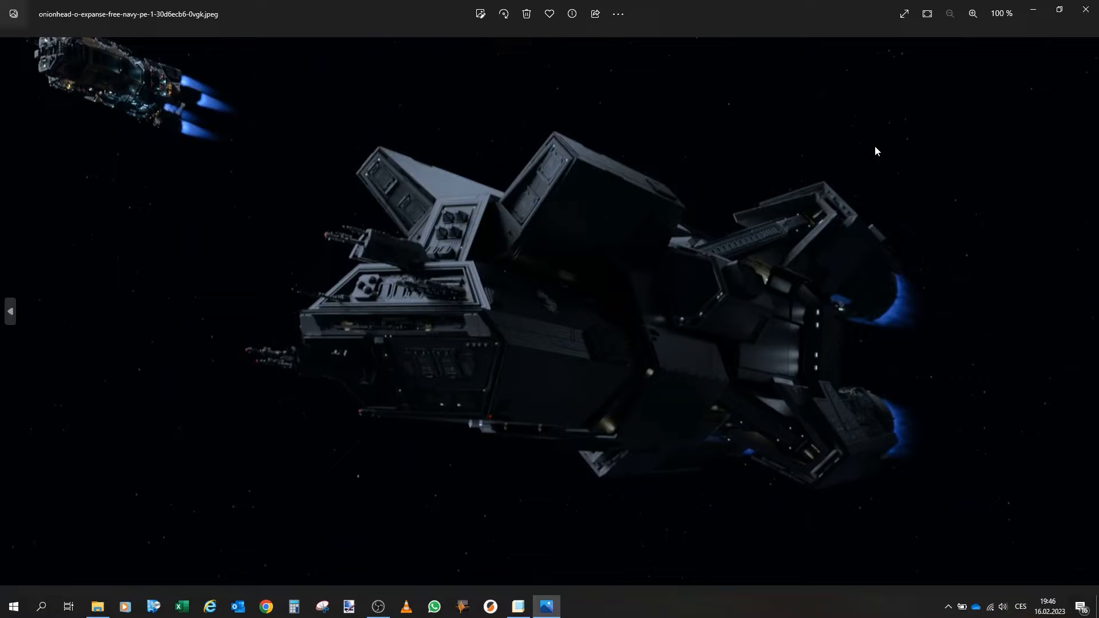
mouse_move(858, 142)
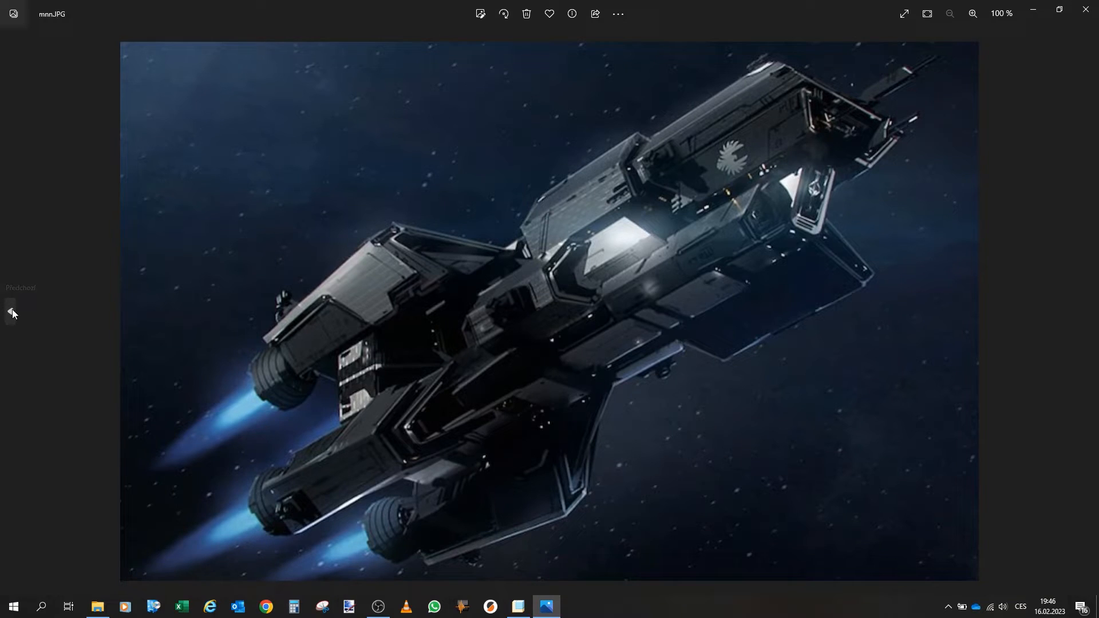
click(11, 312)
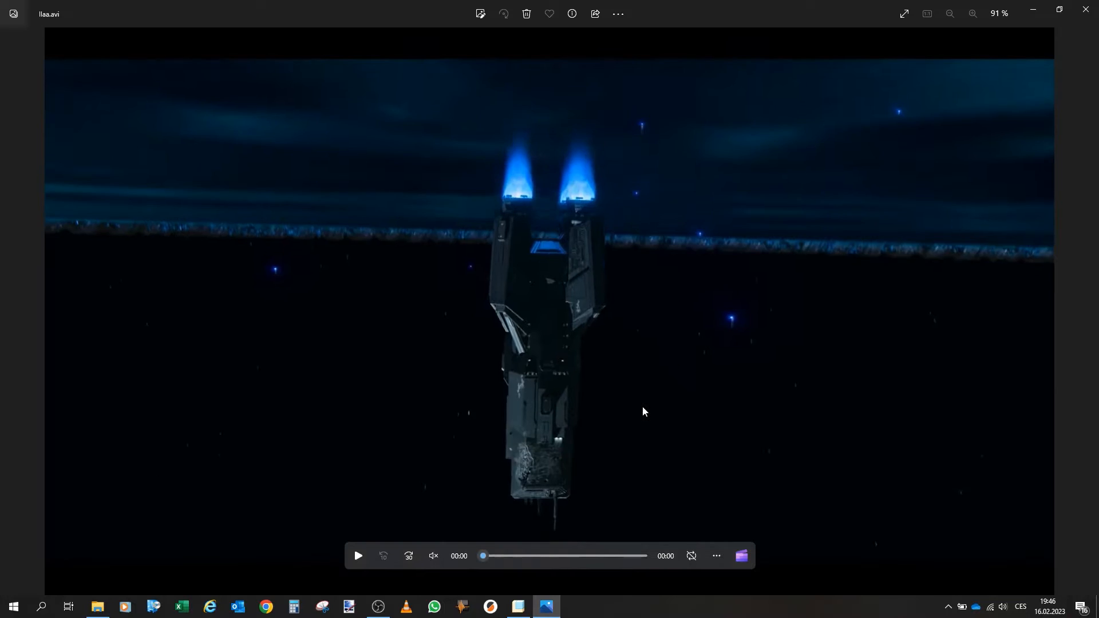
Play the cruiser clip and drag the seek bar forward twice to later scenes
click(357, 555)
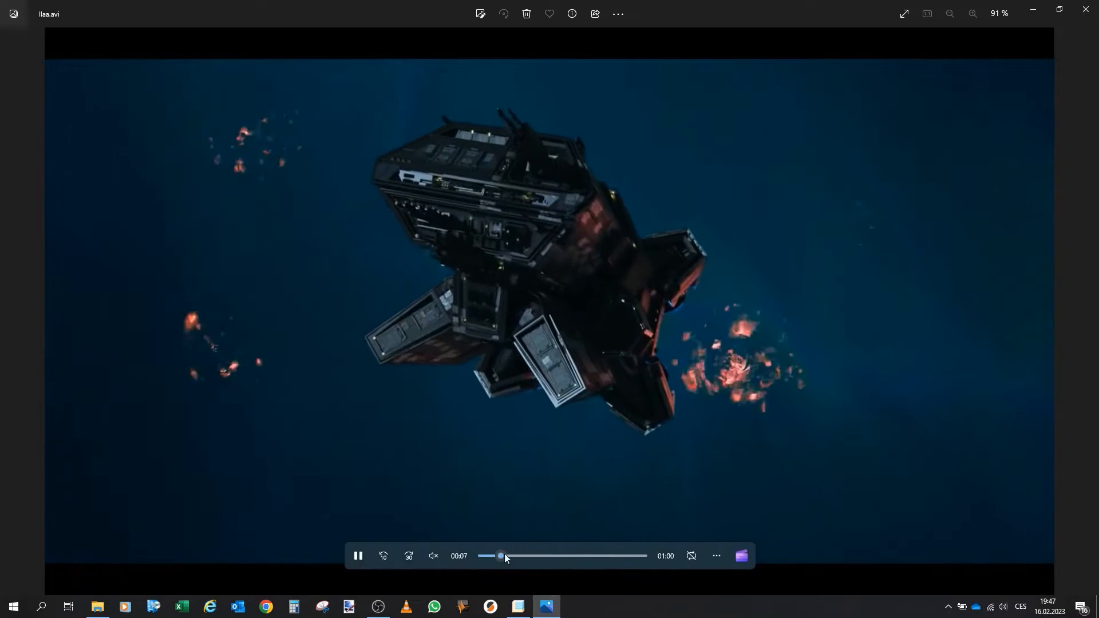
drag(500, 556, 543, 556)
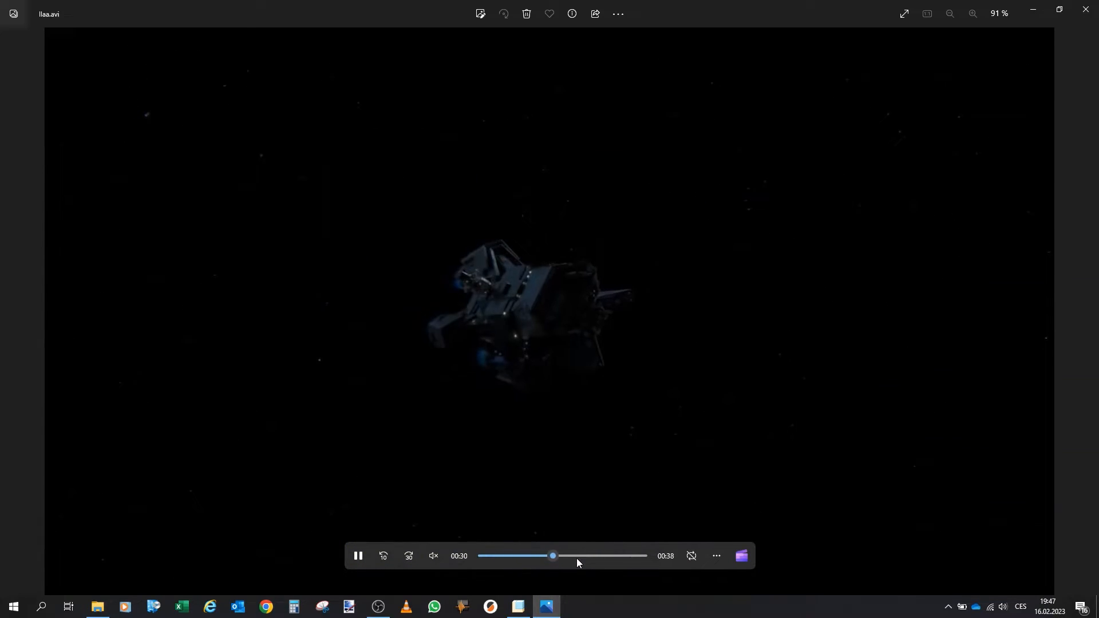
drag(553, 556, 584, 557)
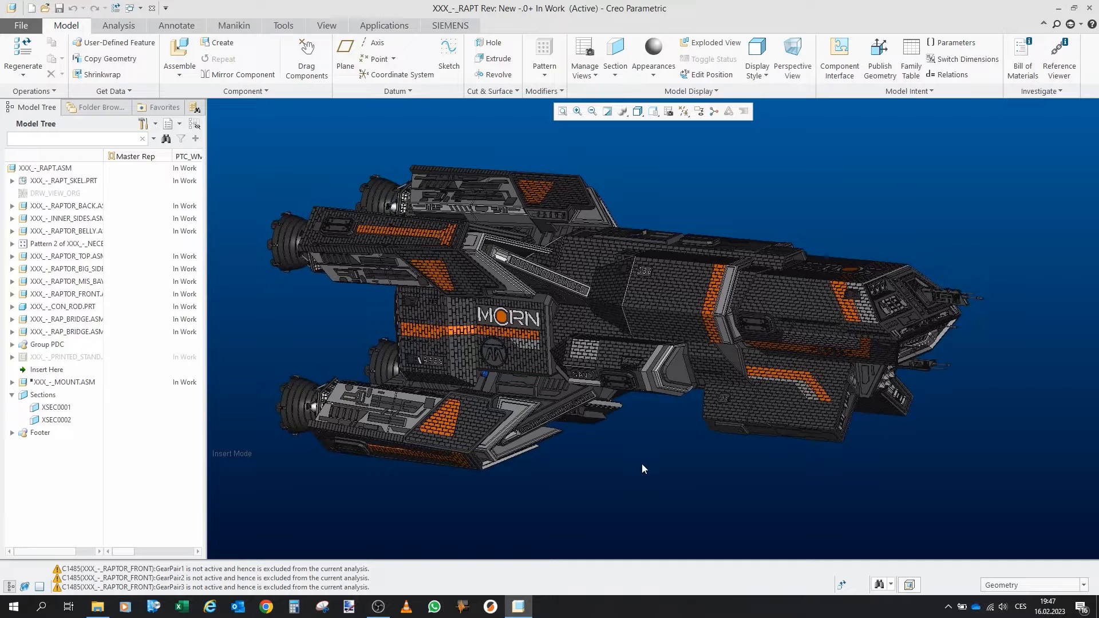
mouse_move(666, 458)
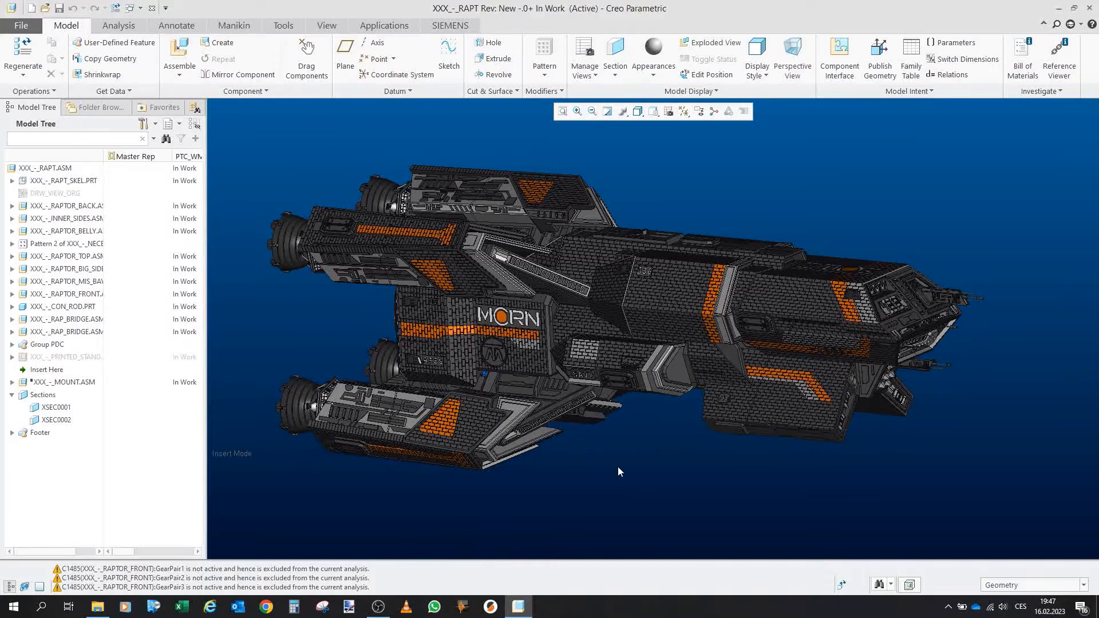
mouse_move(657, 467)
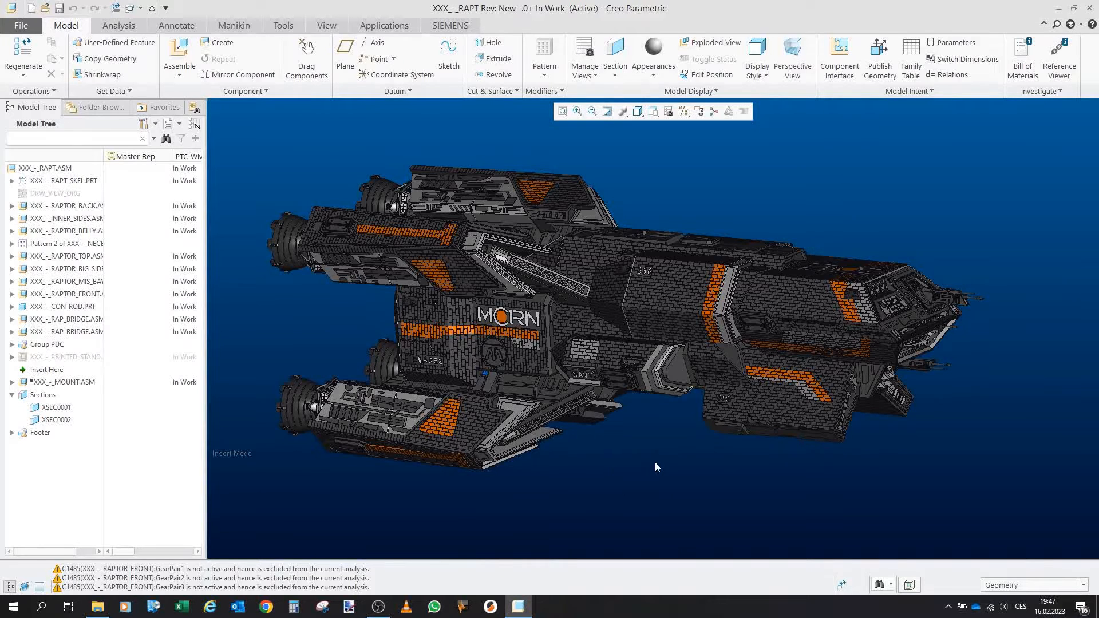
mouse_move(713, 444)
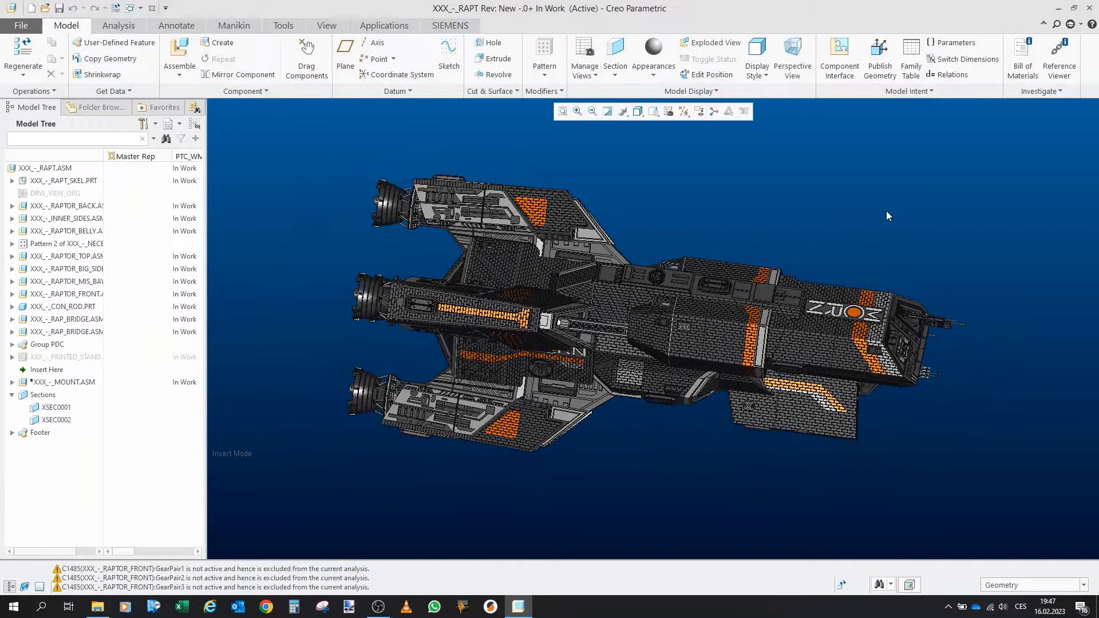
Orbit the Raptor cruiser assembly to view its other side
drag(887, 216, 718, 283)
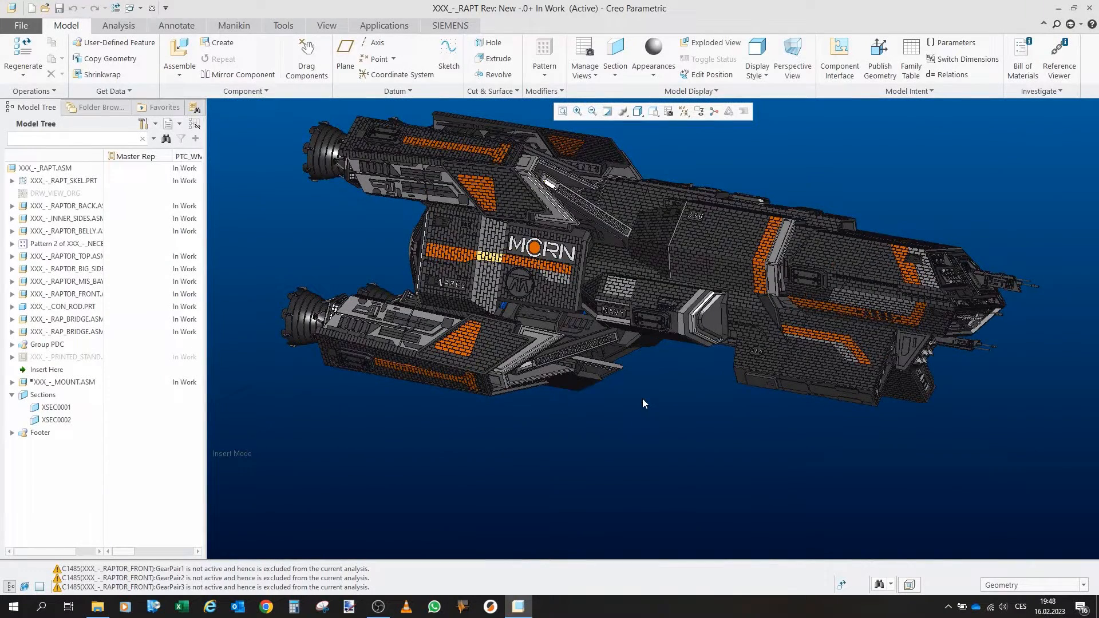
mouse_move(659, 411)
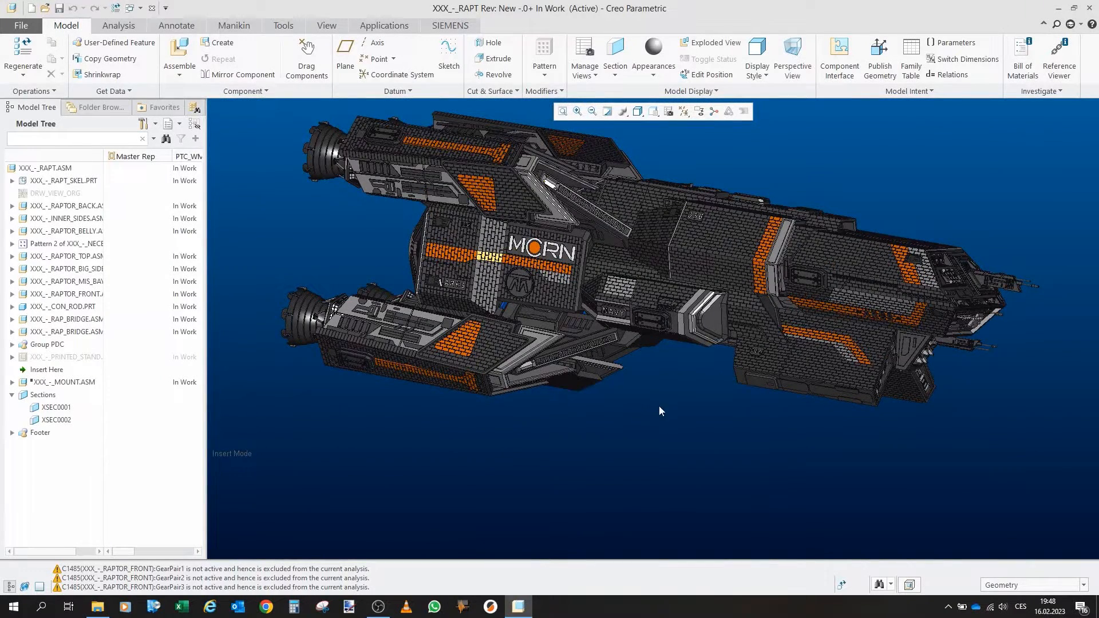
mouse_move(660, 419)
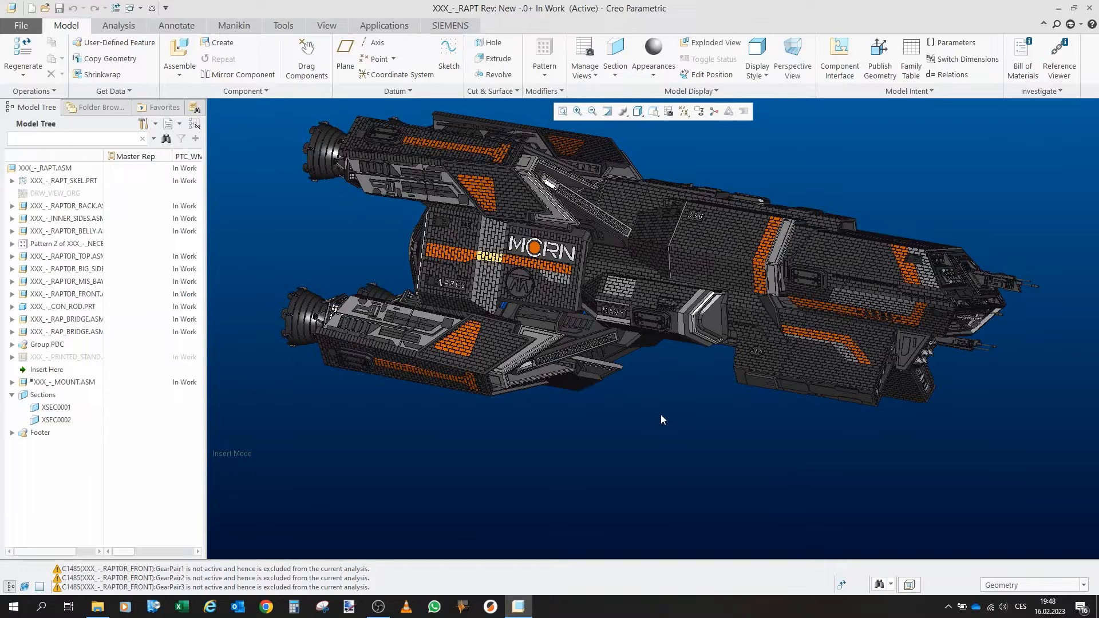
mouse_move(679, 397)
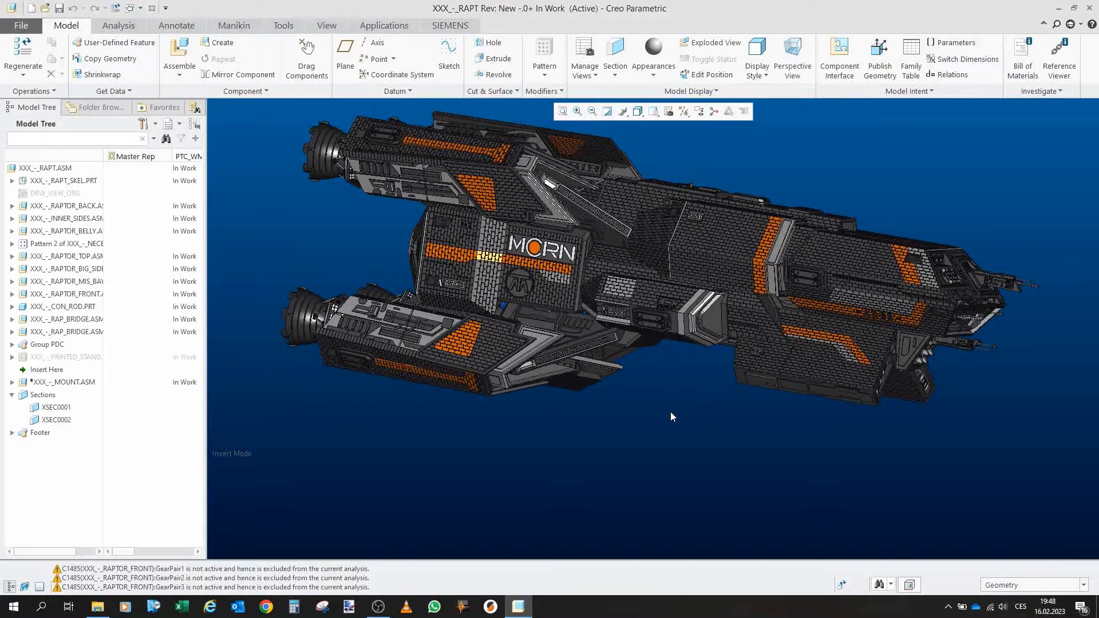
mouse_move(667, 397)
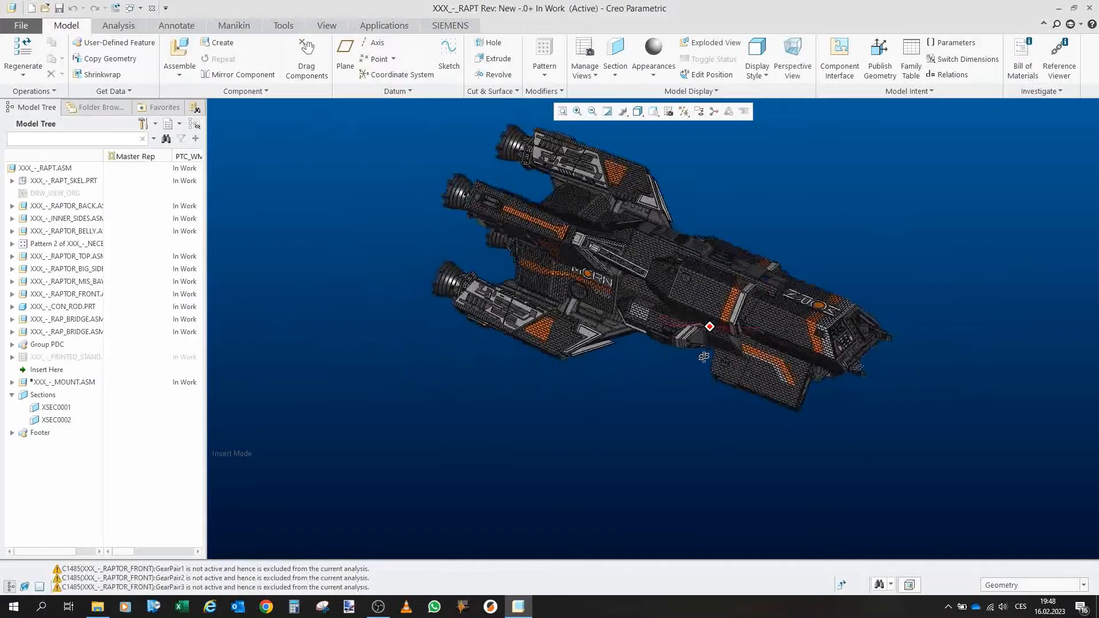
Orbit the cruiser to a new angle and back toward a side view of the hull
drag(708, 326, 704, 290)
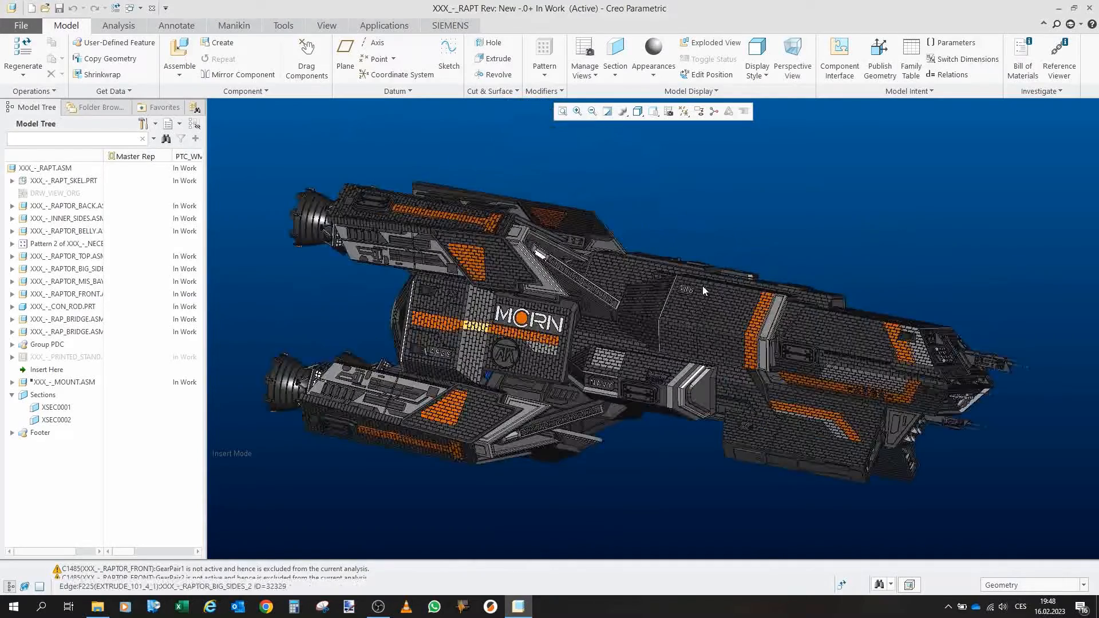
drag(704, 291, 693, 302)
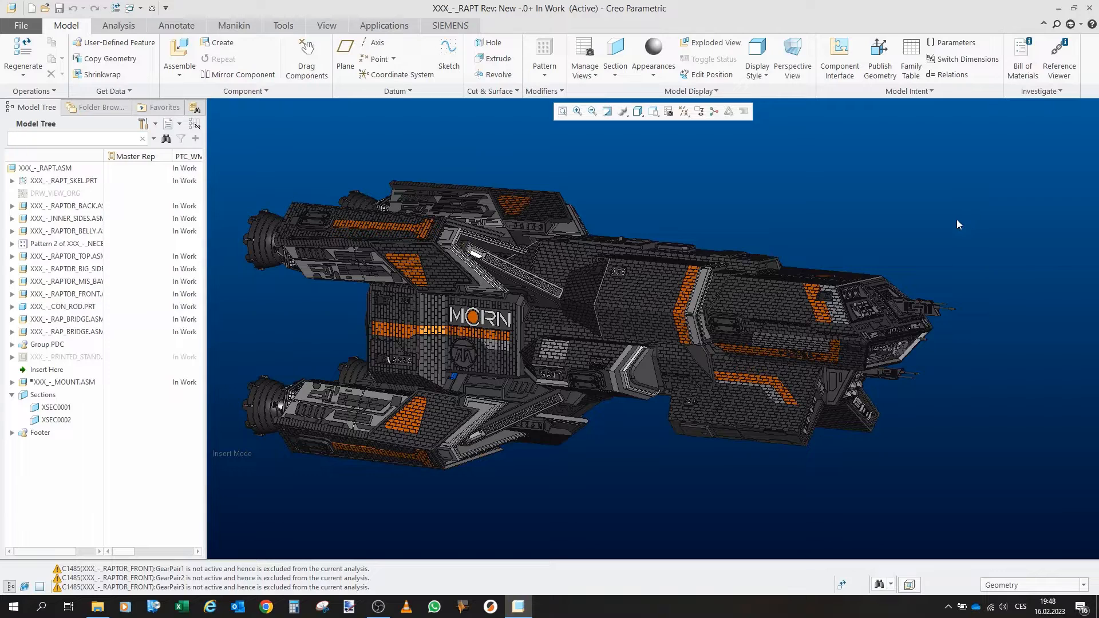
mouse_move(740, 214)
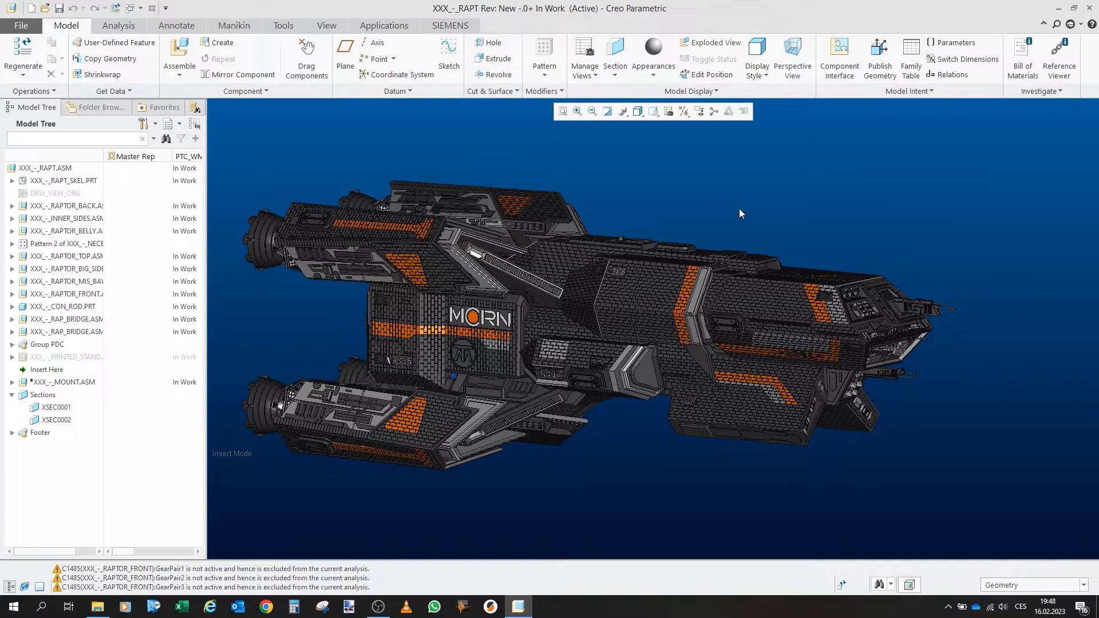
mouse_move(747, 201)
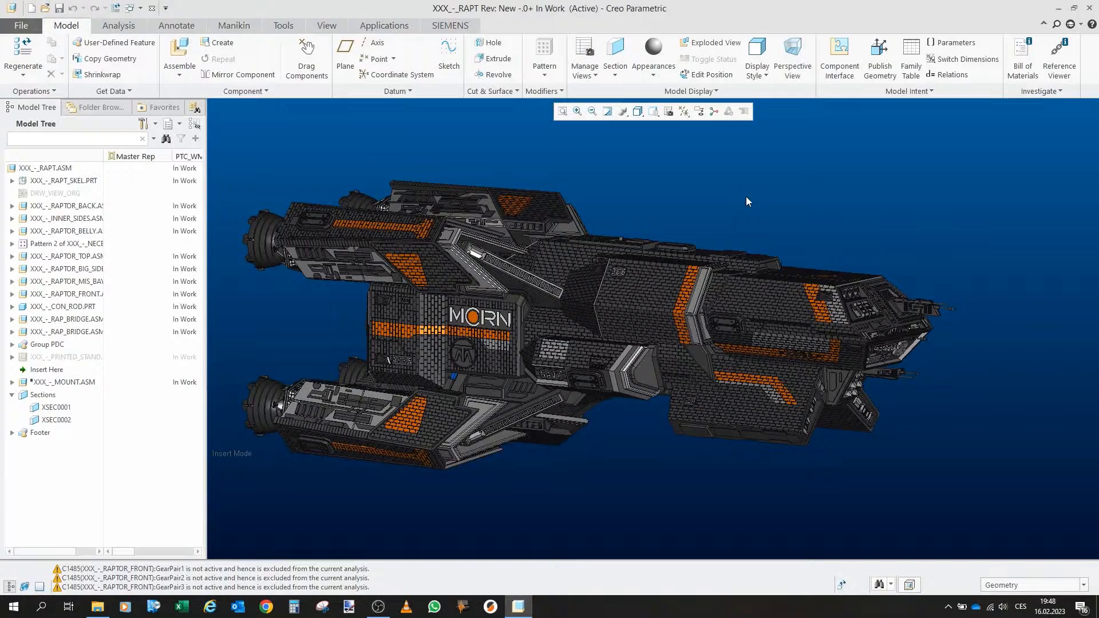
mouse_move(299, 144)
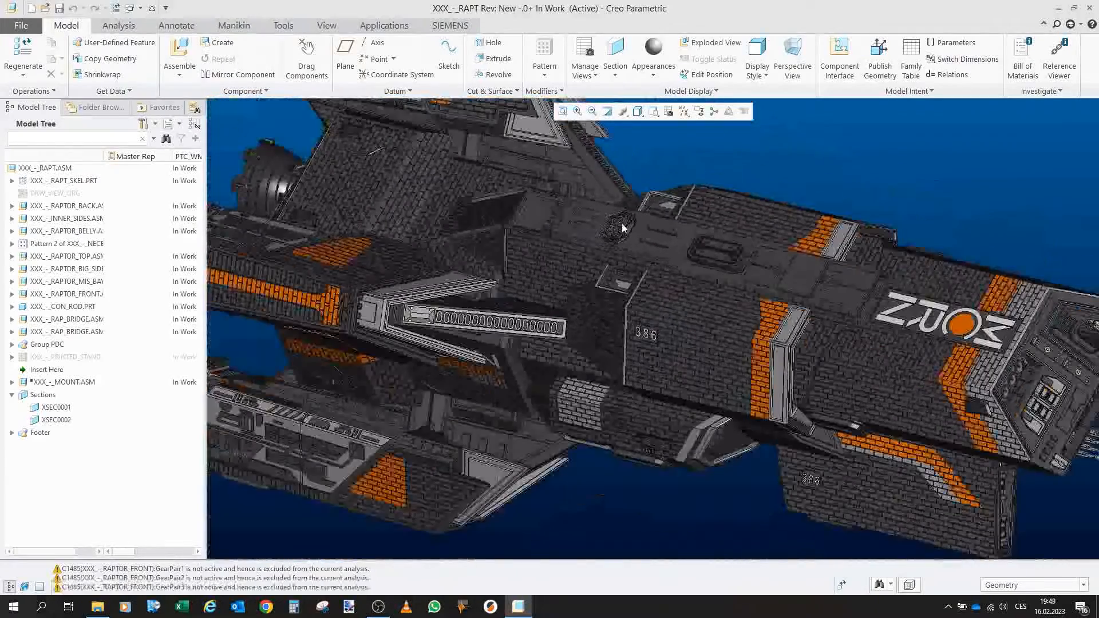
drag(621, 228, 706, 244)
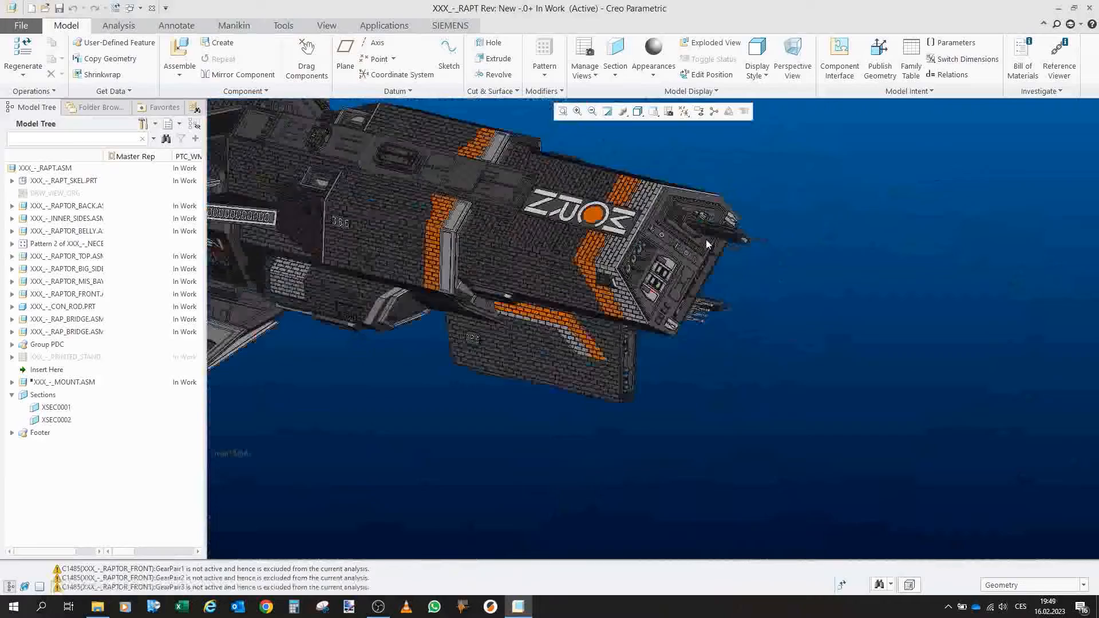
drag(707, 244, 730, 221)
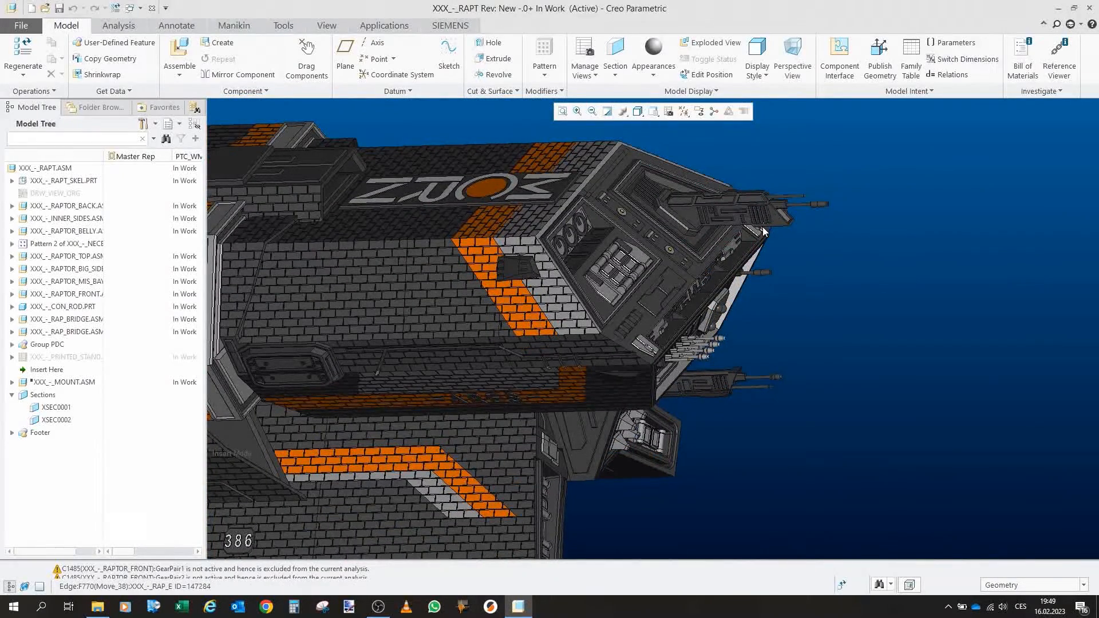
mouse_move(762, 226)
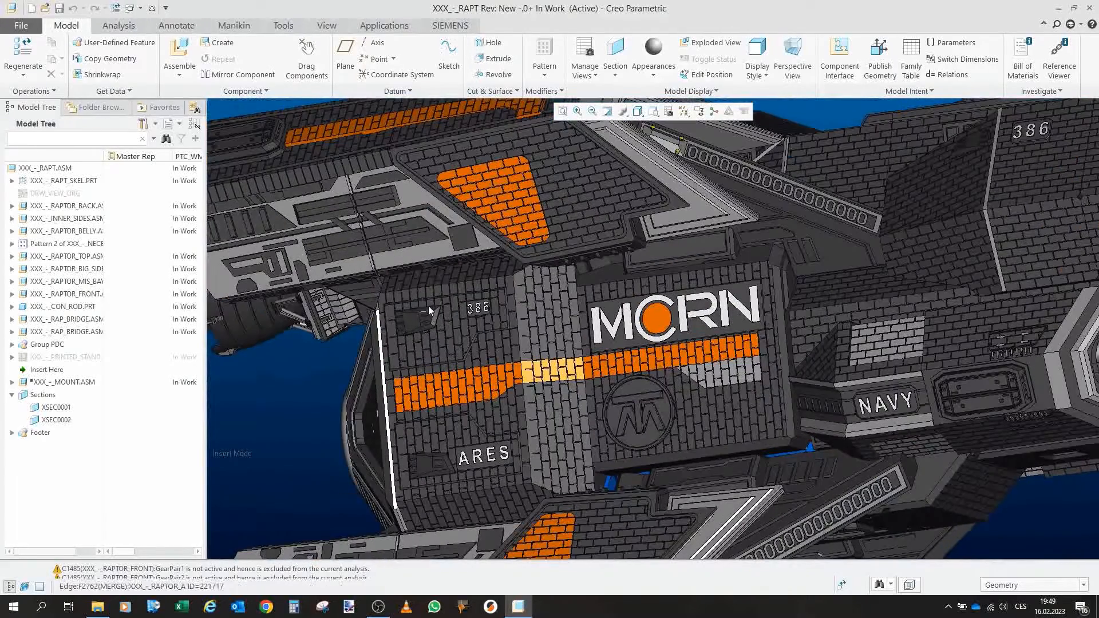
mouse_move(413, 322)
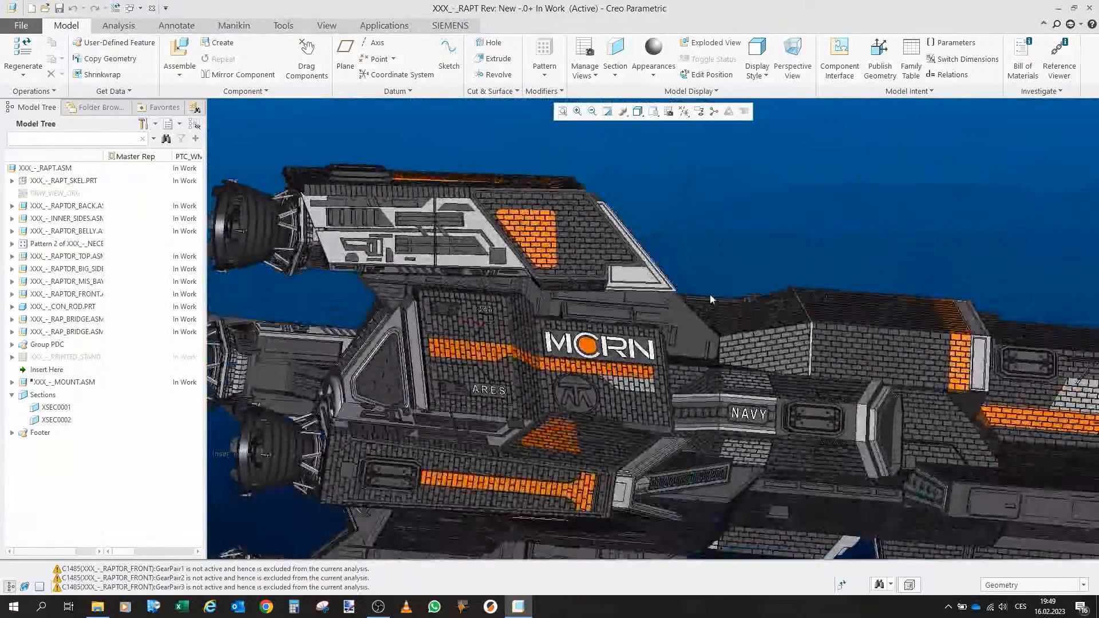
drag(711, 299, 502, 235)
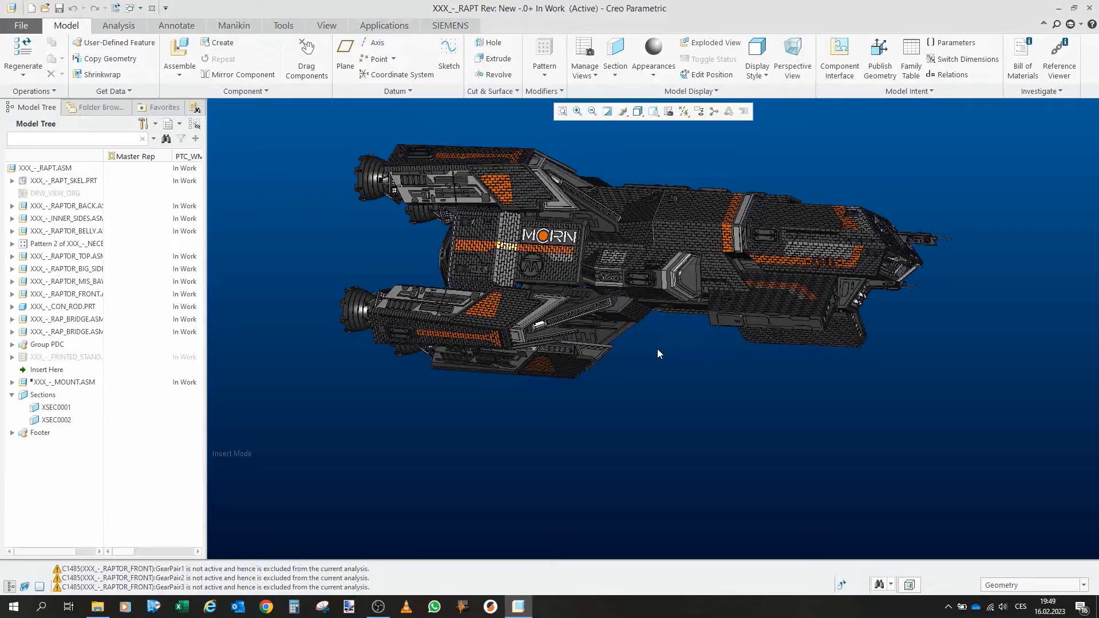
mouse_move(581, 278)
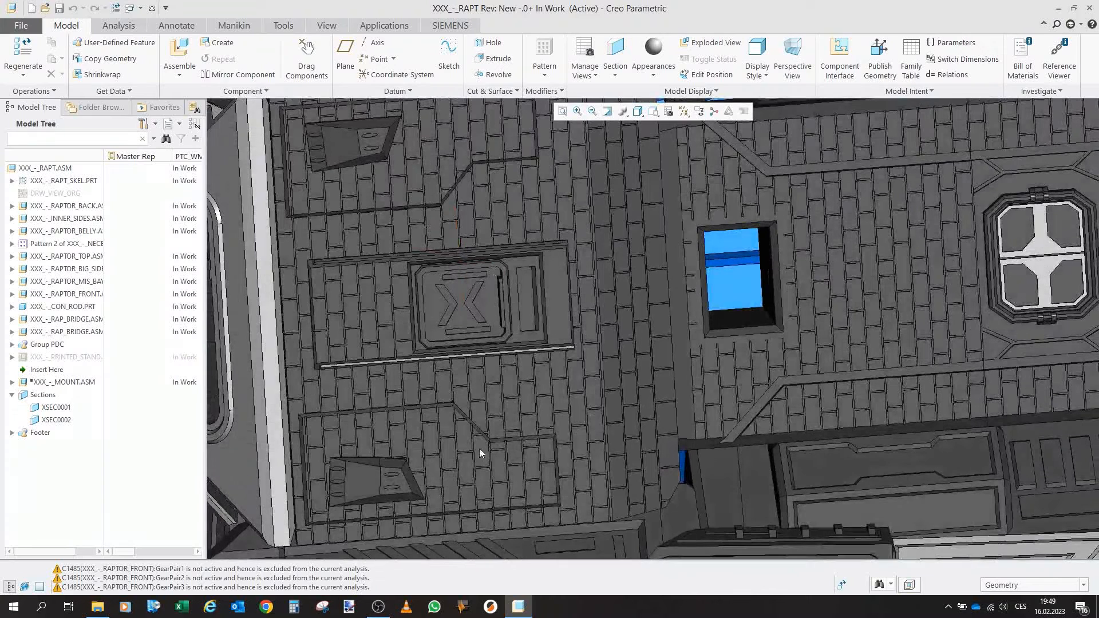
Launch Drag Components to reposition the hatch using the saved snapshots
click(307, 58)
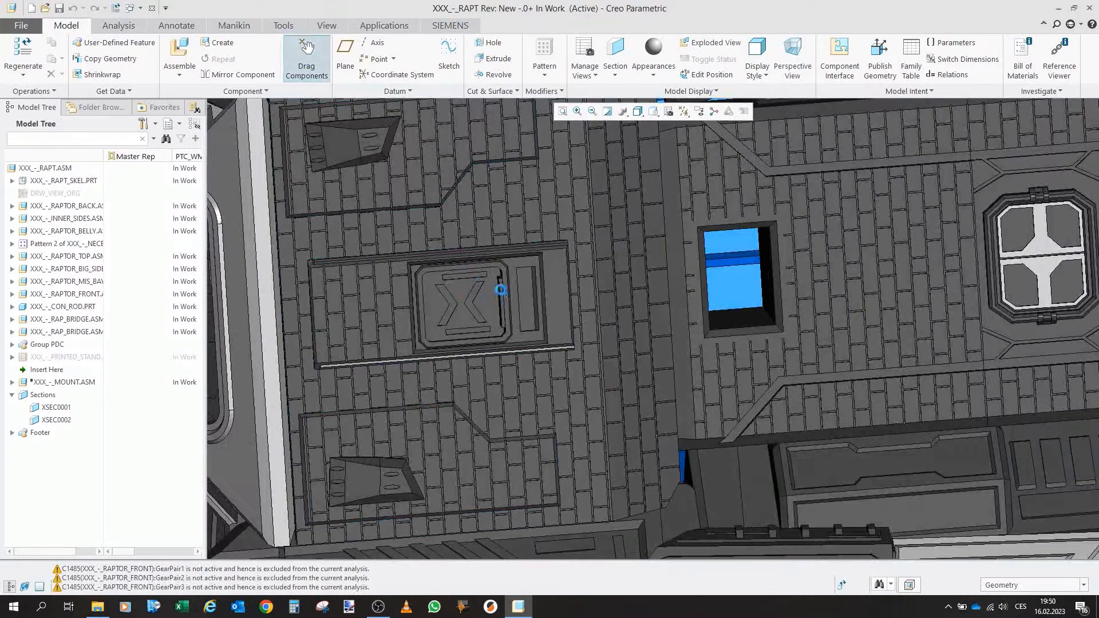
click(307, 59)
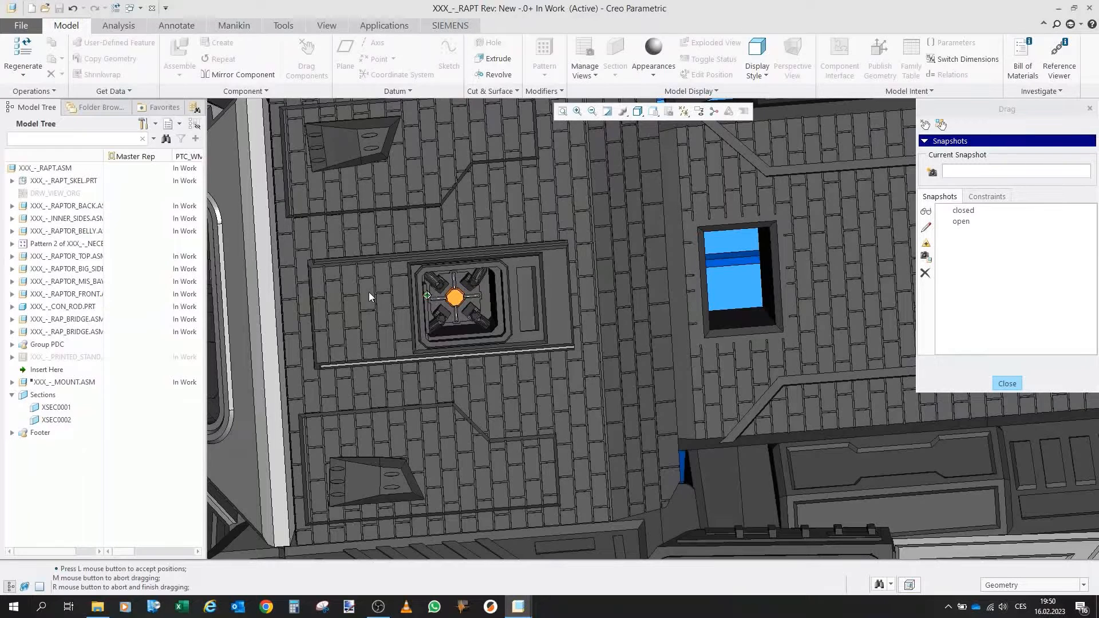
mouse_move(426, 299)
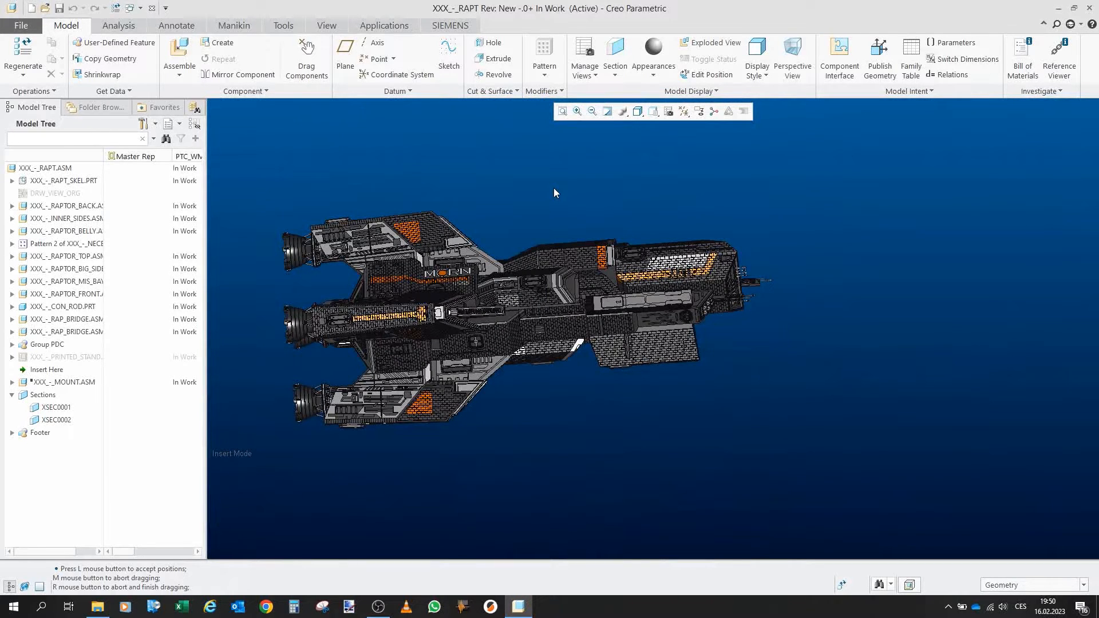
mouse_move(723, 254)
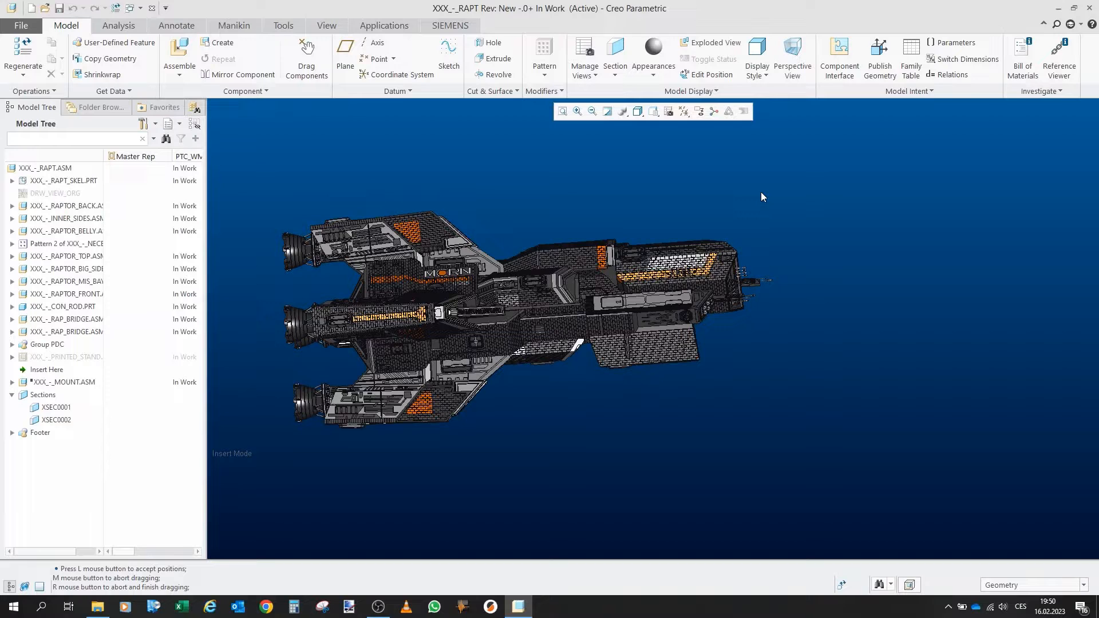
mouse_move(607, 205)
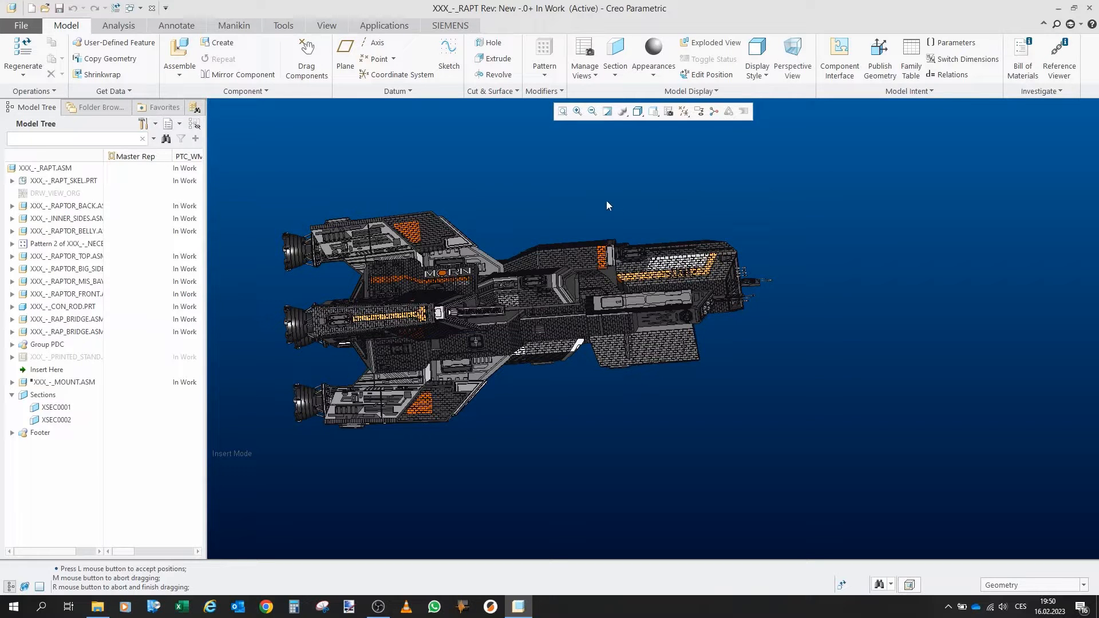
mouse_move(498, 233)
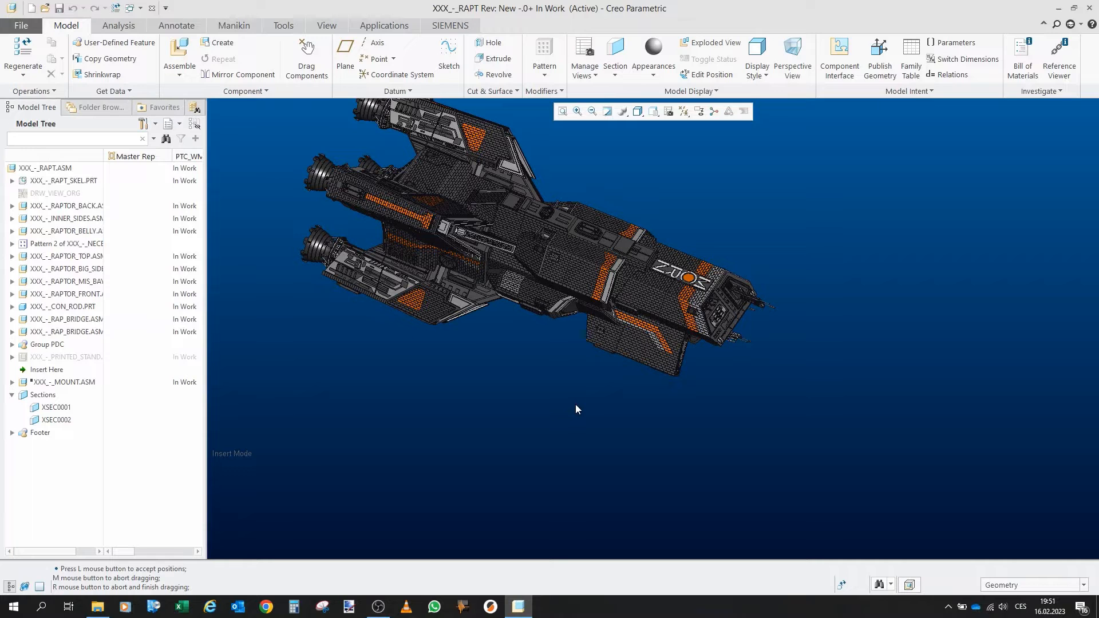
mouse_move(567, 395)
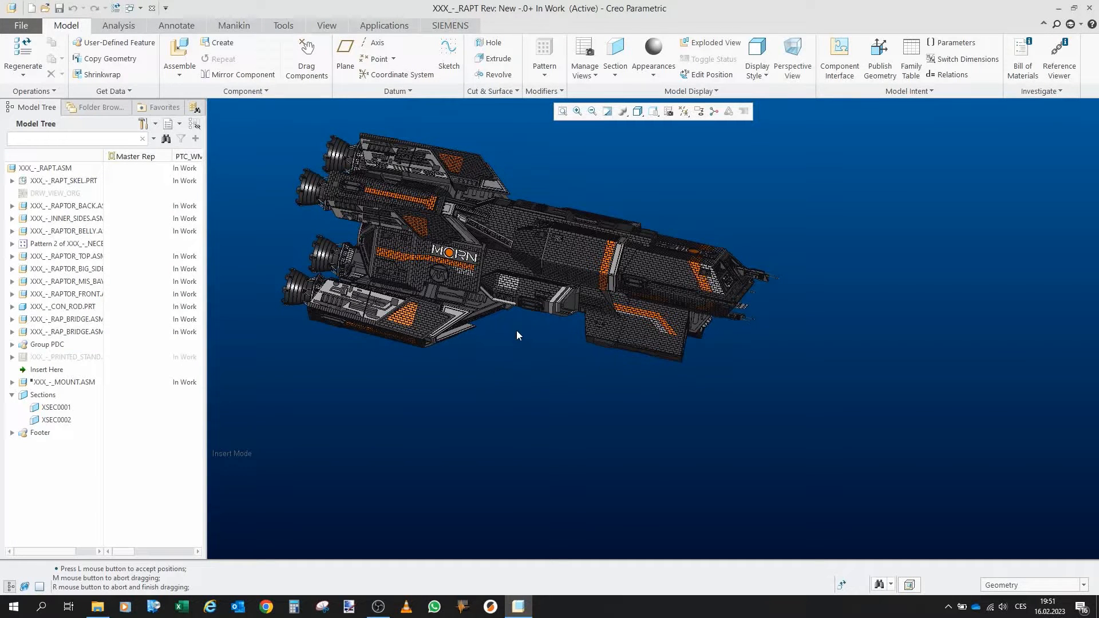
mouse_move(854, 317)
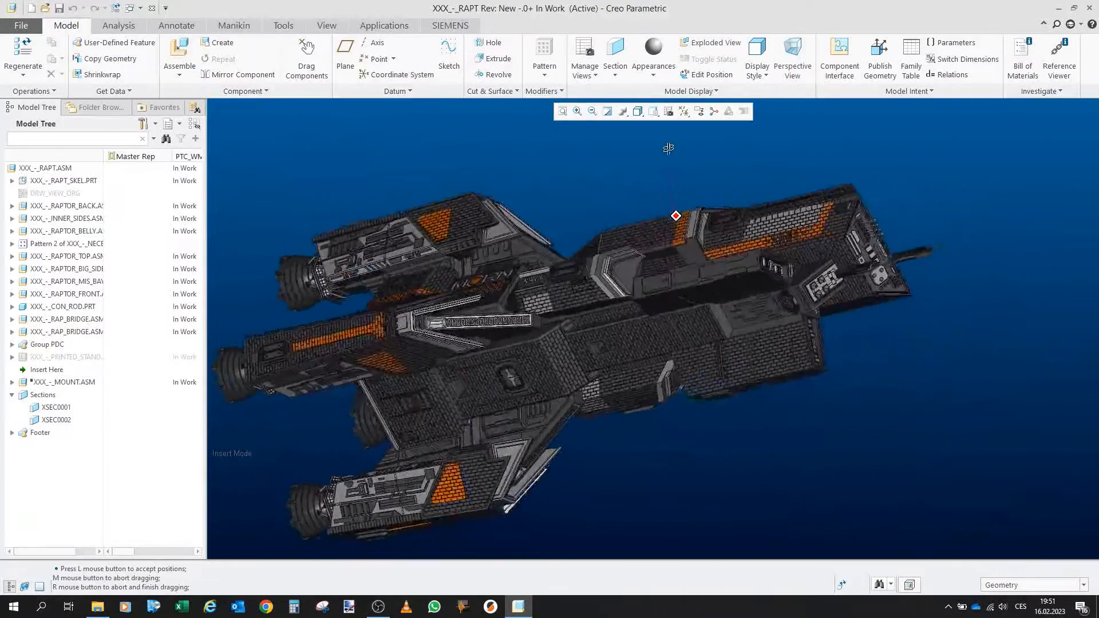
click(67, 356)
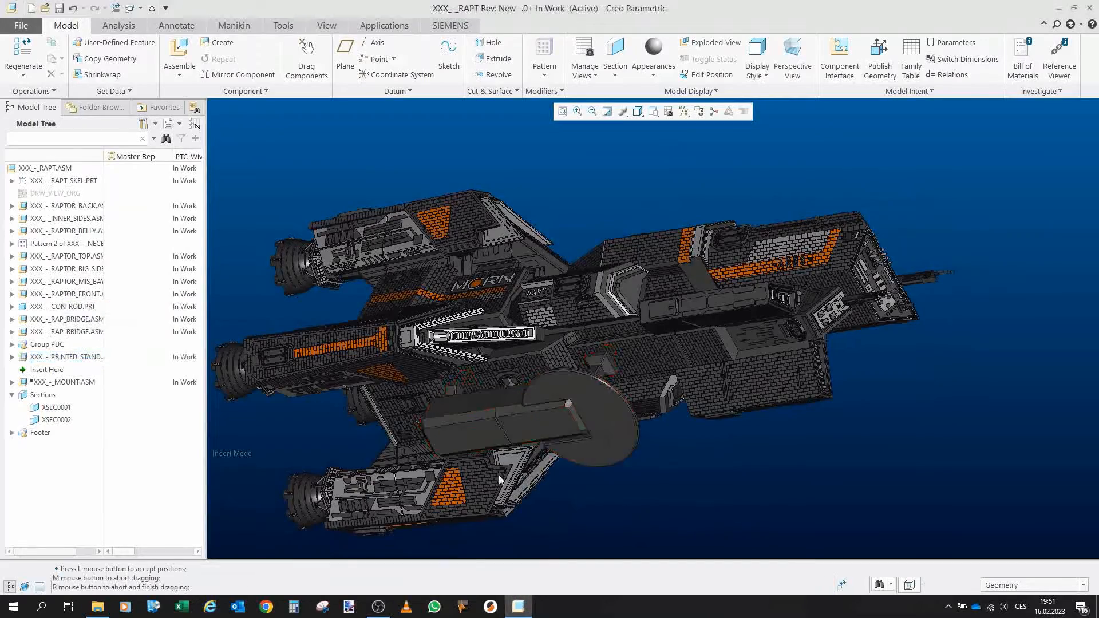
Orbit the cruiser to show the printed stand underneath, ending in a three-quarter view
drag(499, 479, 442, 430)
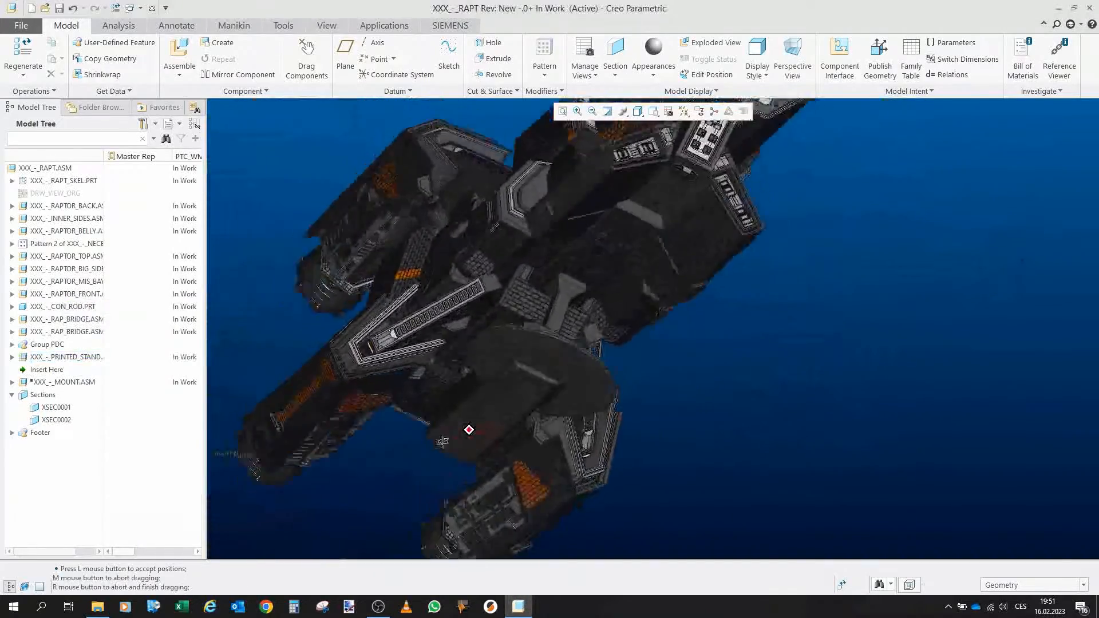
drag(442, 442, 500, 486)
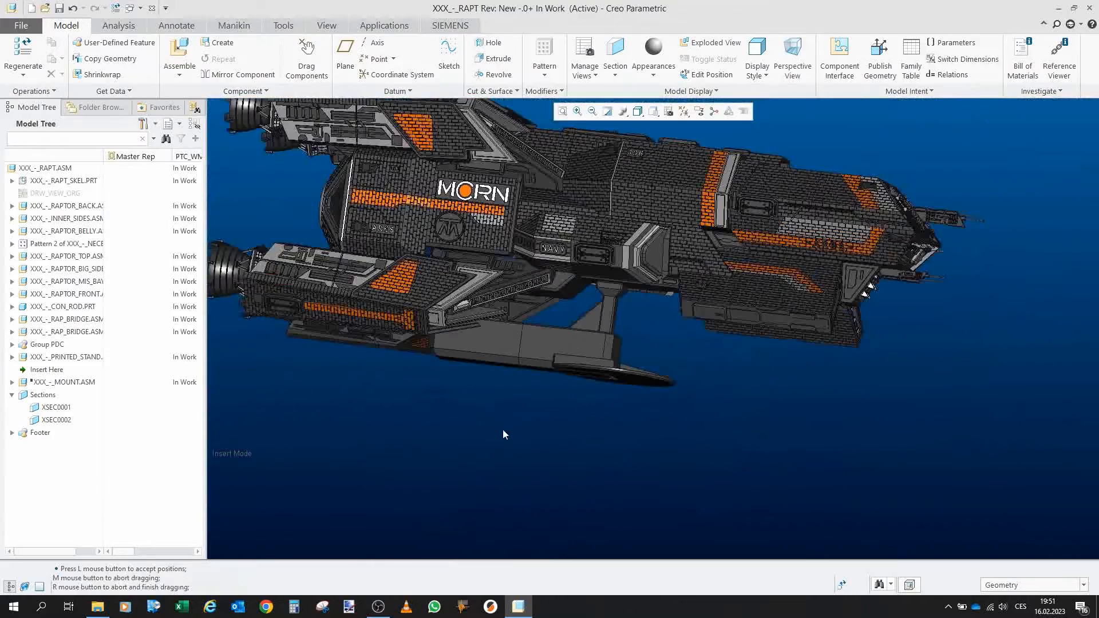
drag(502, 435, 609, 233)
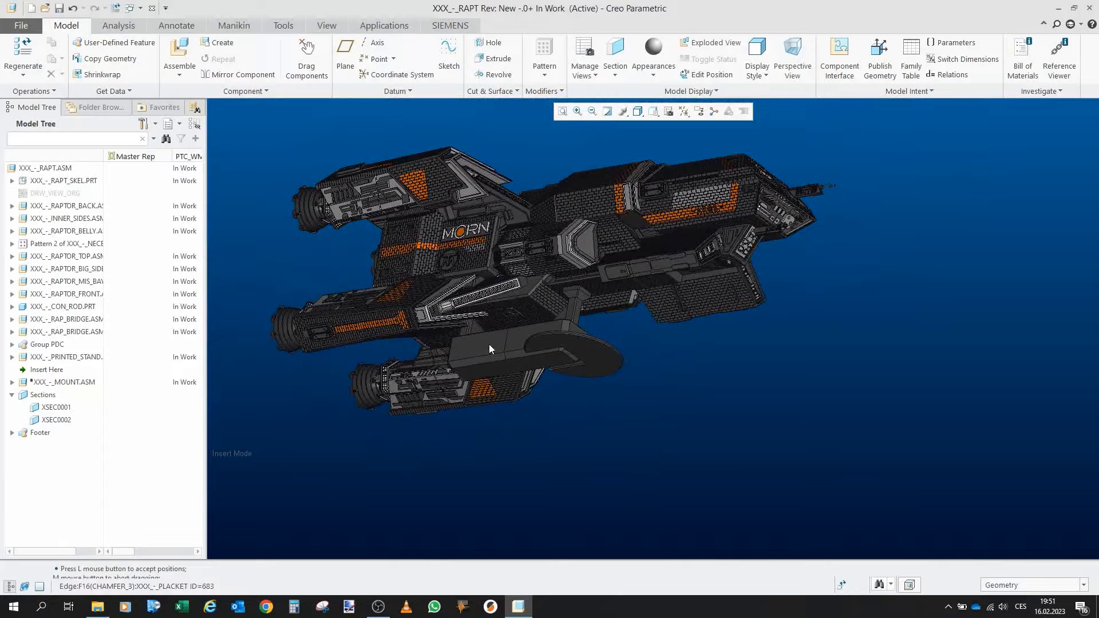
mouse_move(490, 349)
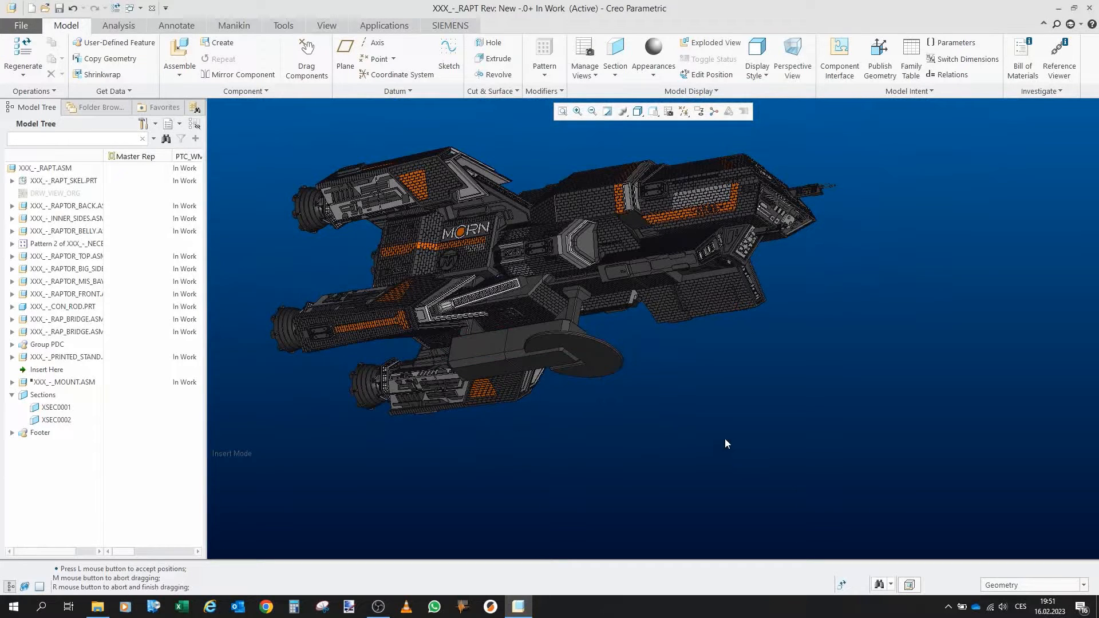
mouse_move(643, 432)
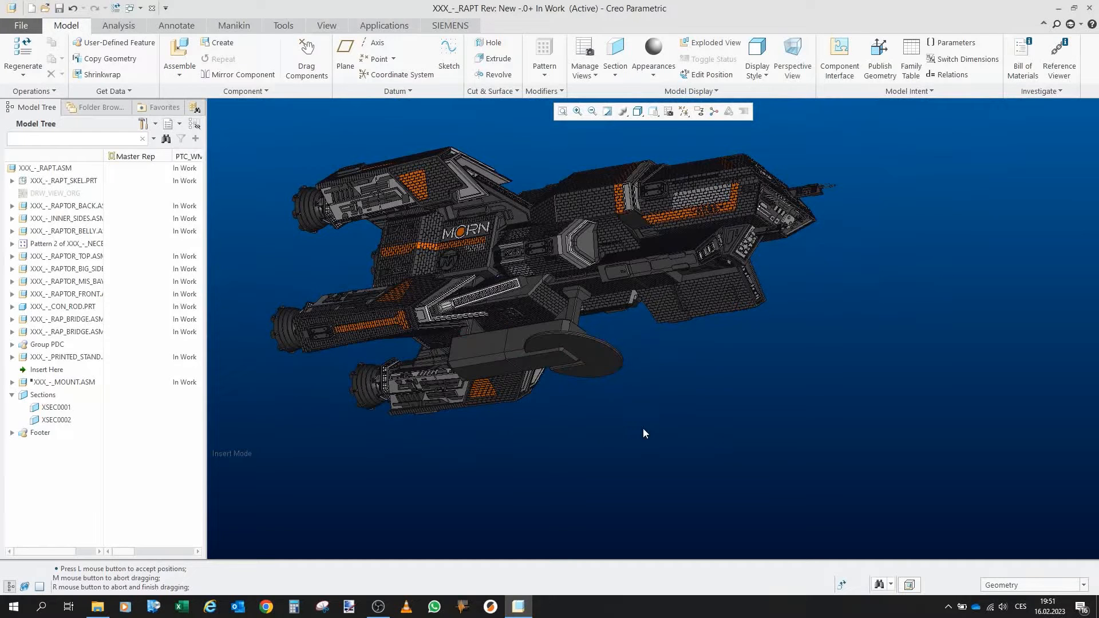
mouse_move(508, 345)
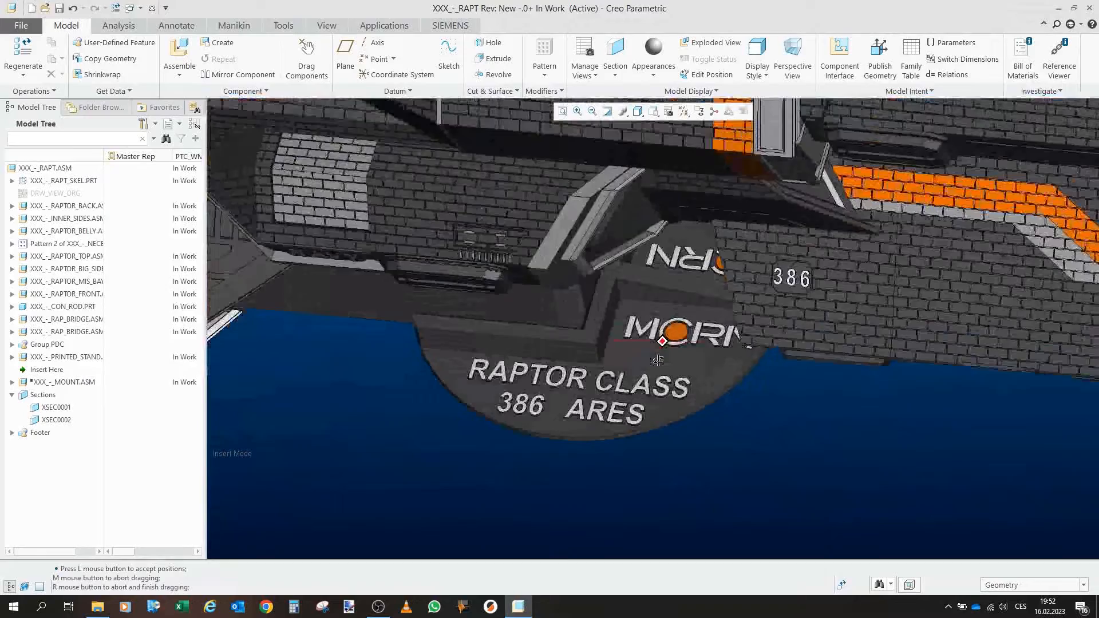
Pull back from the placard to see the stand, then hide PRINTED_STAND again
drag(659, 359, 659, 342)
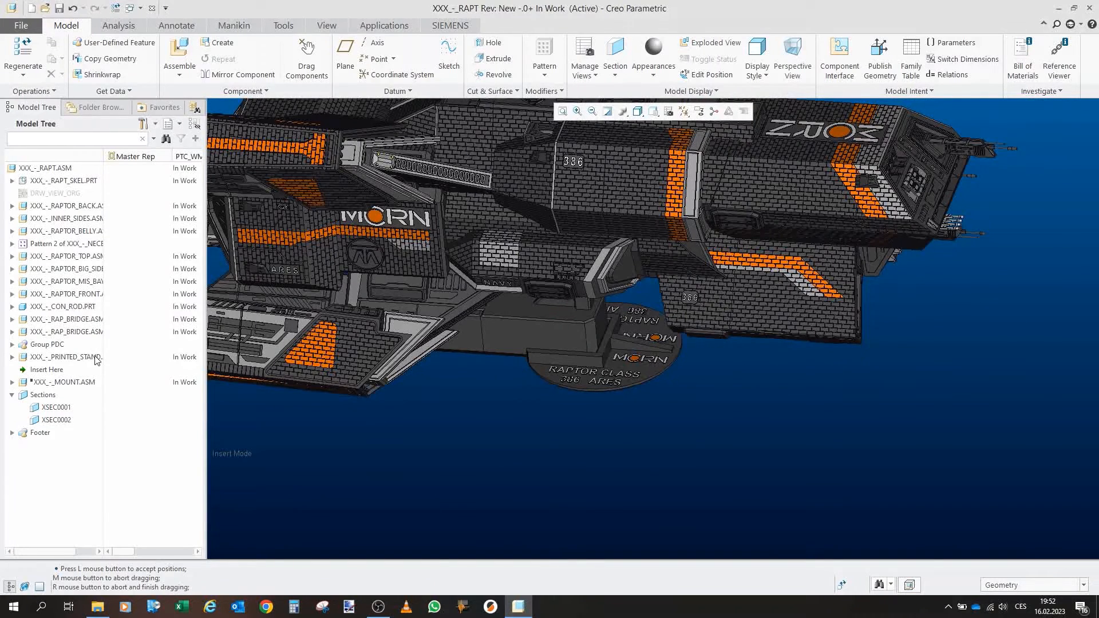
click(66, 358)
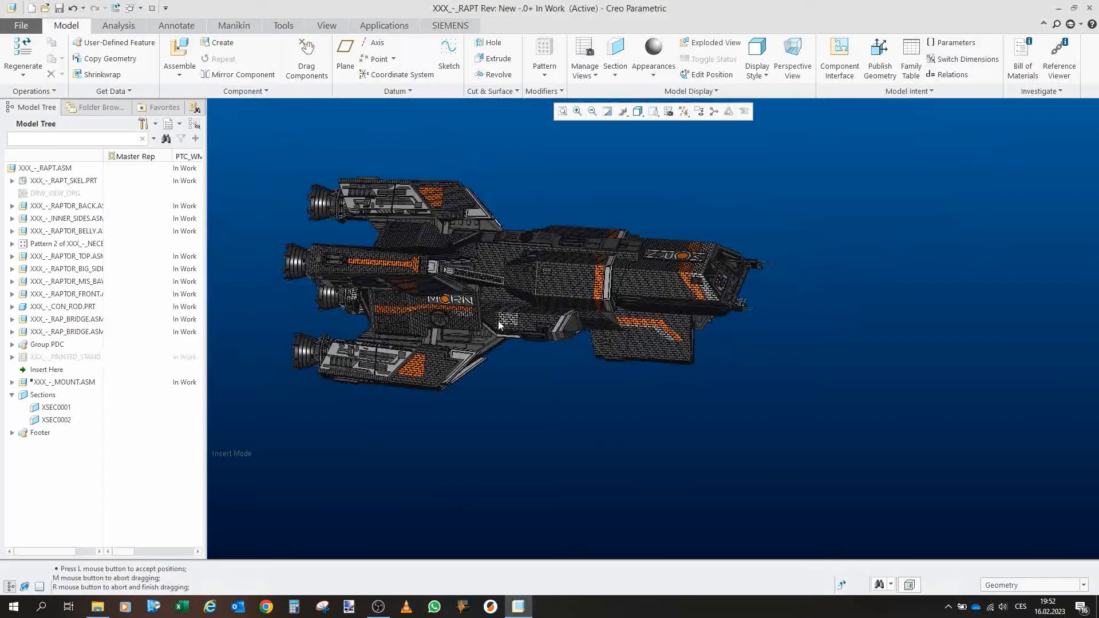
Orbit the cruiser to its side and underside, then launch Drag Components
drag(498, 326, 604, 394)
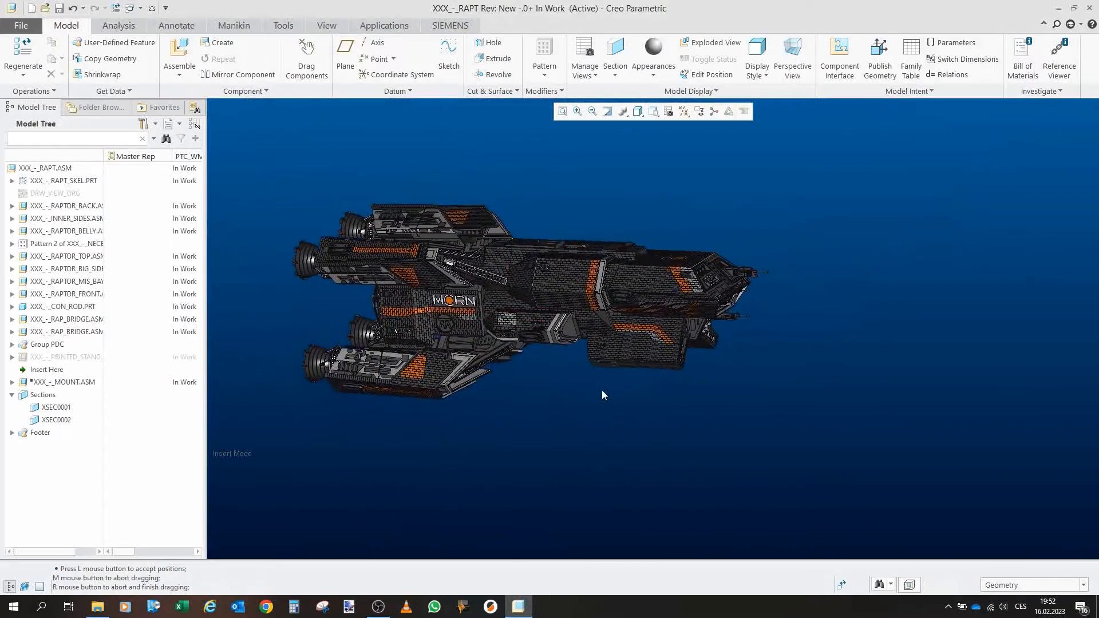
drag(601, 395, 592, 308)
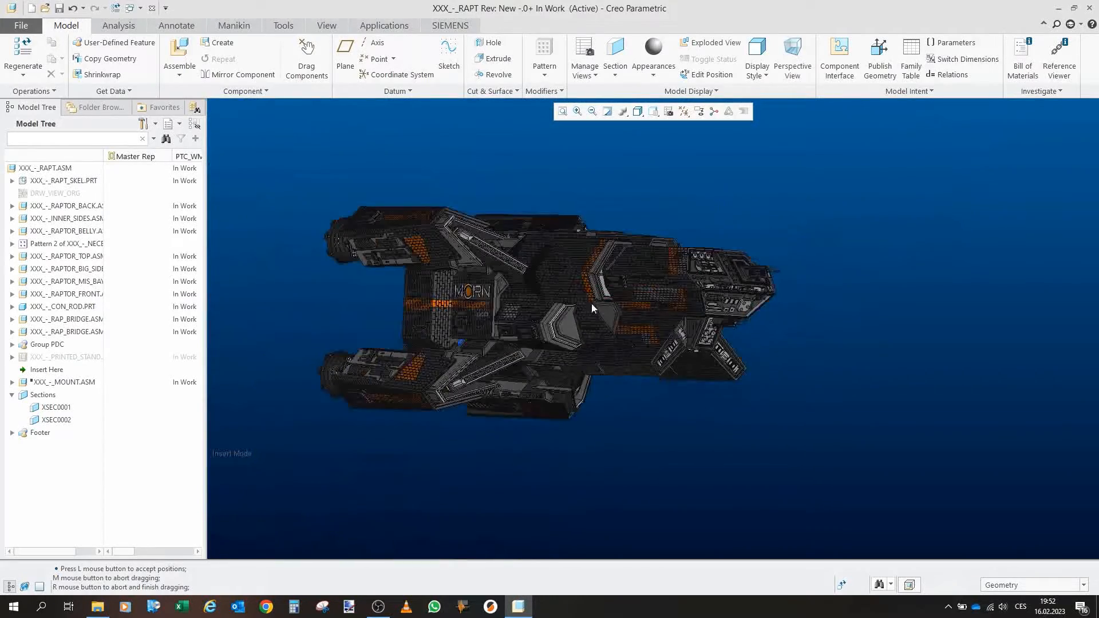
click(307, 58)
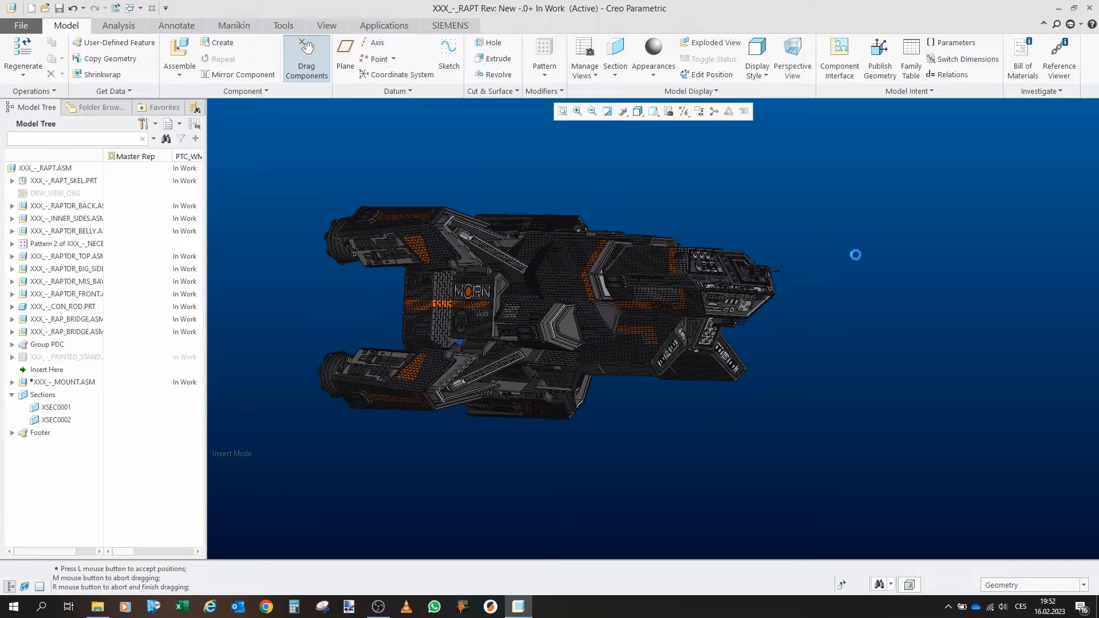
click(305, 58)
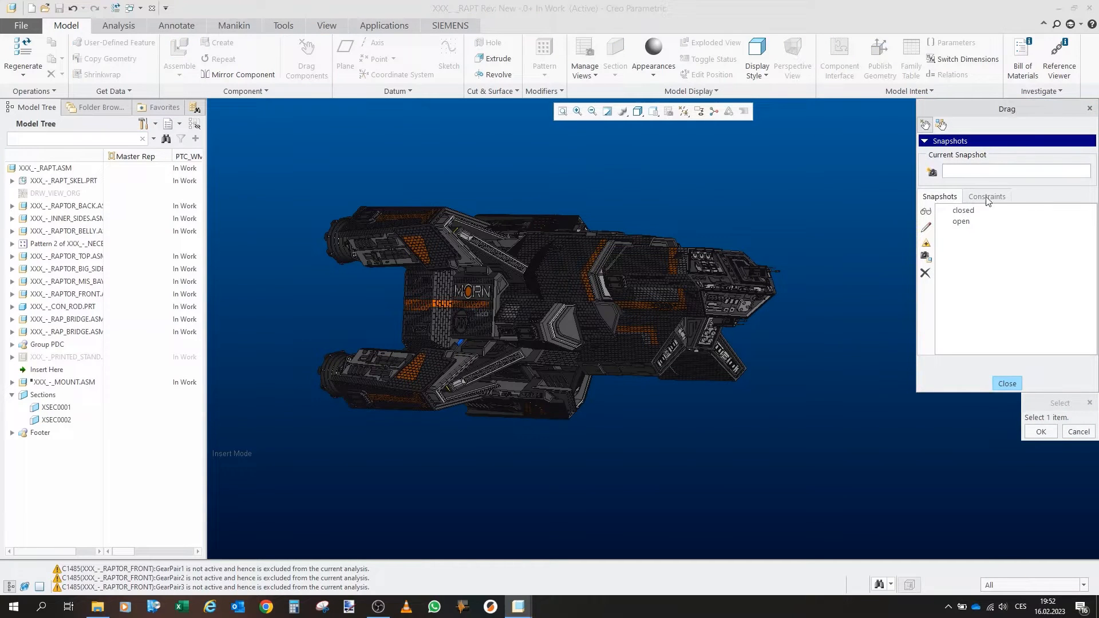
Apply the 'open' snapshot to the assembly and close the Drag dialog
click(960, 221)
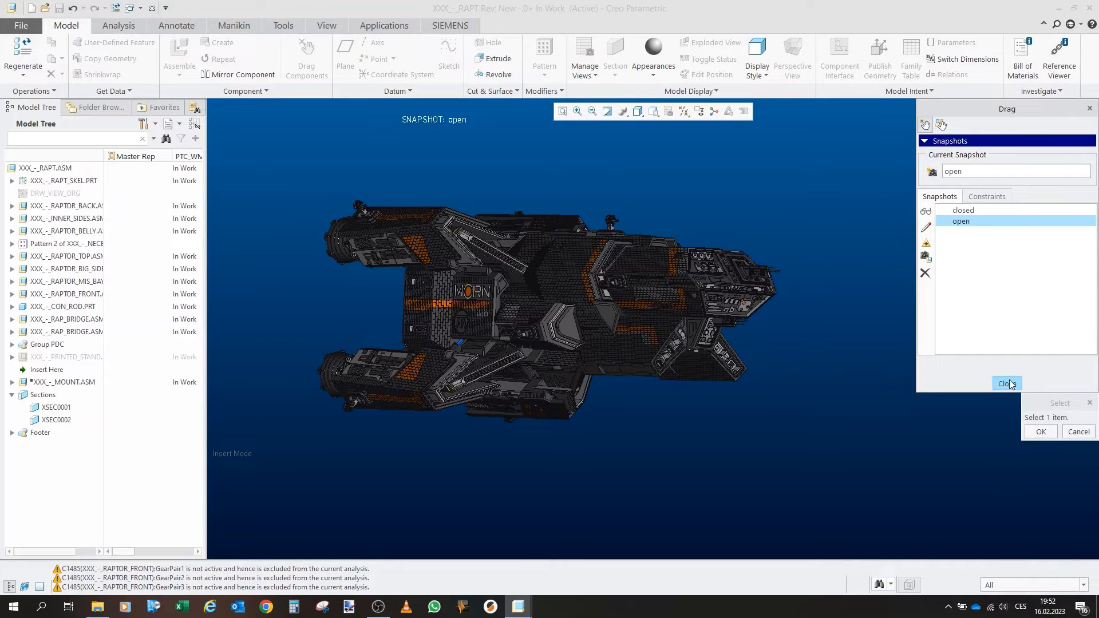
click(1006, 383)
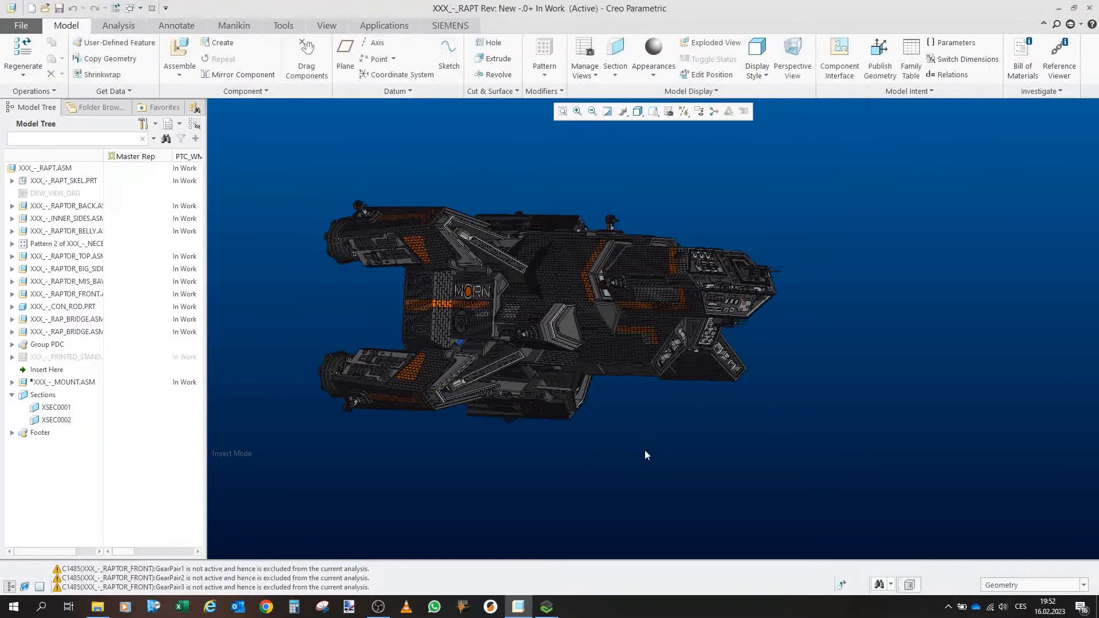
drag(645, 454, 599, 204)
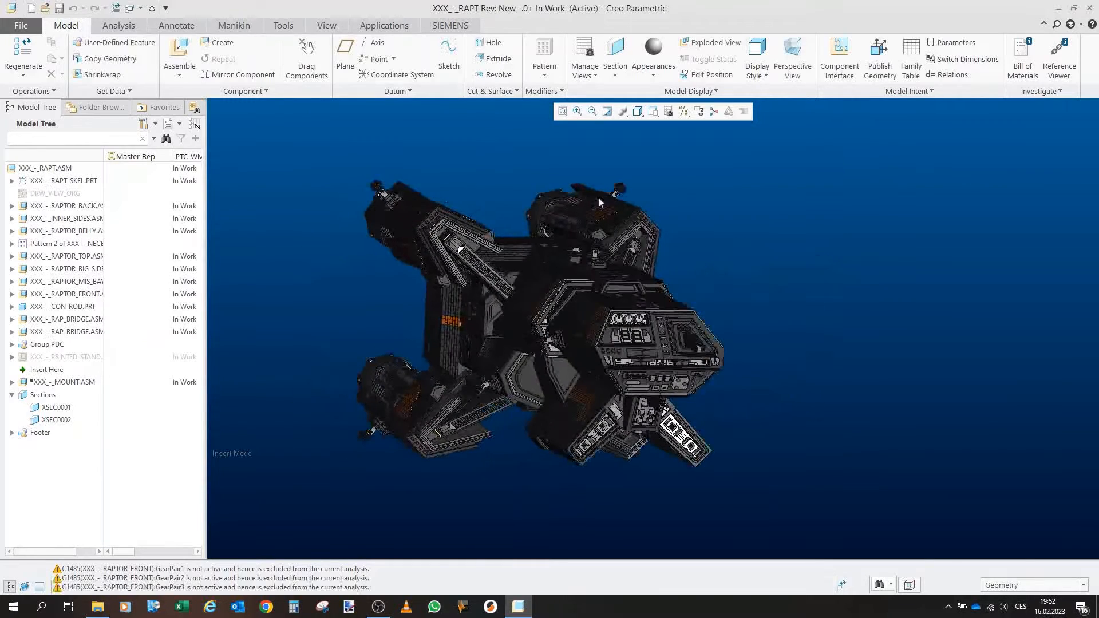
drag(599, 204, 390, 292)
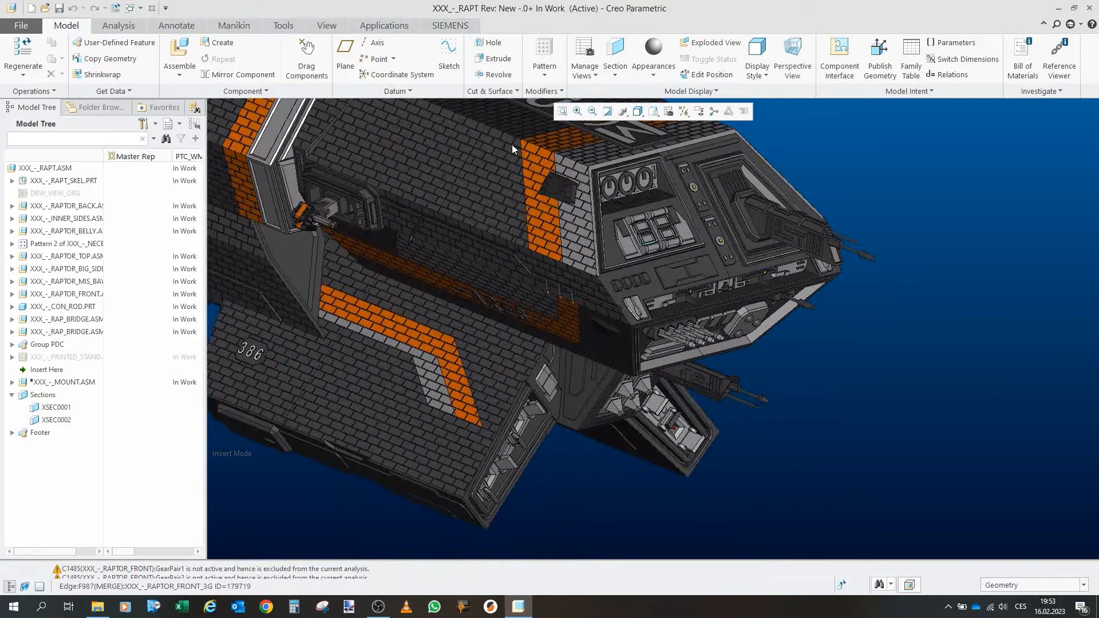
mouse_move(623, 205)
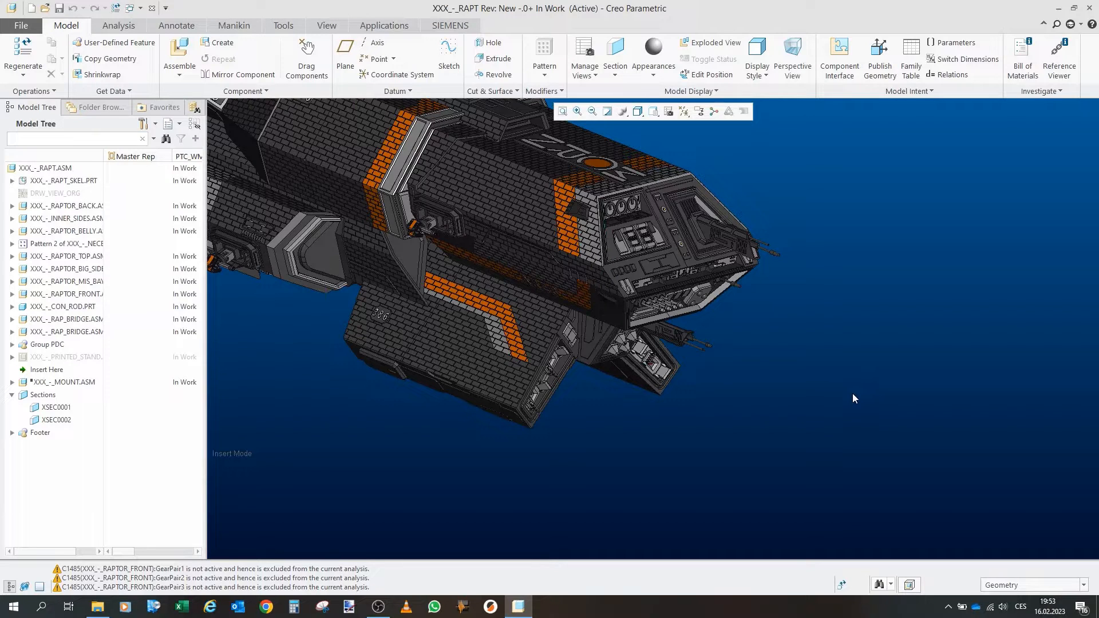
mouse_move(837, 391)
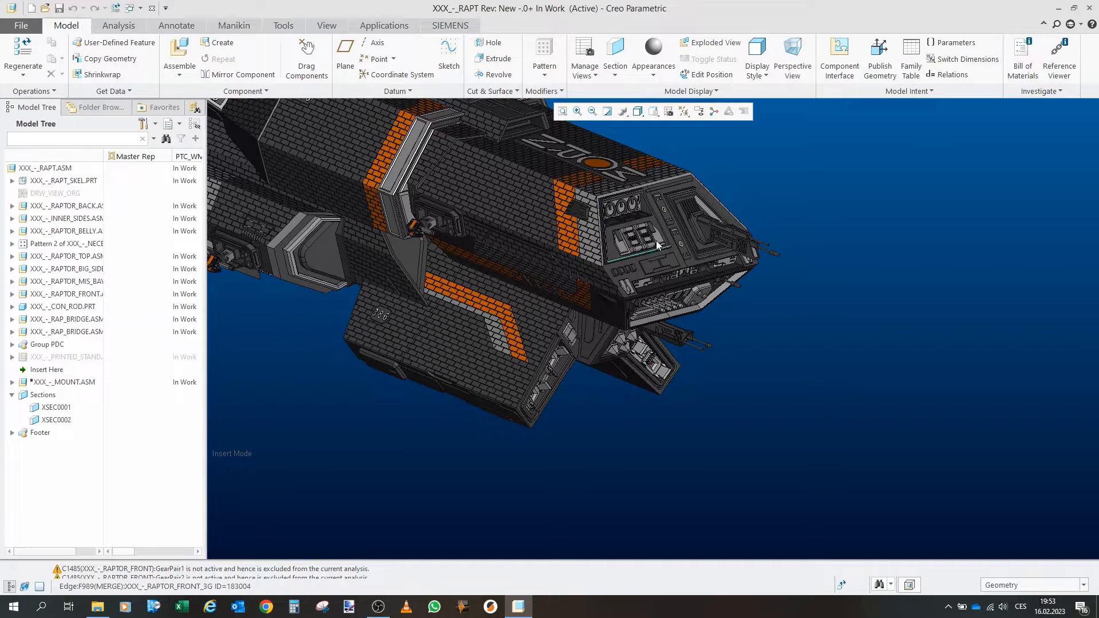
mouse_move(637, 231)
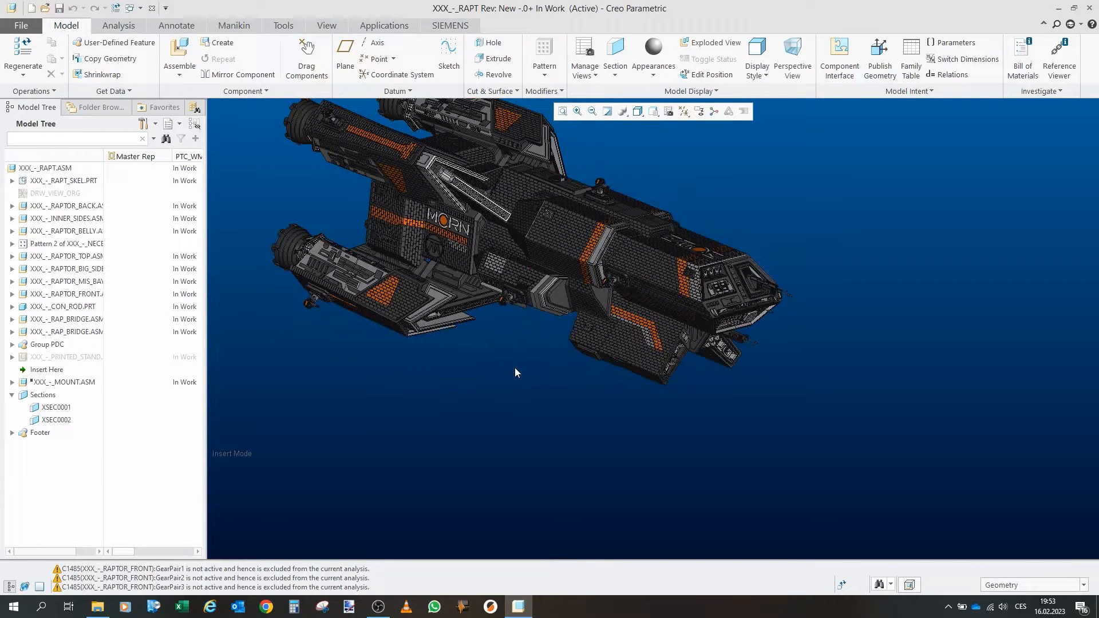
mouse_move(268, 206)
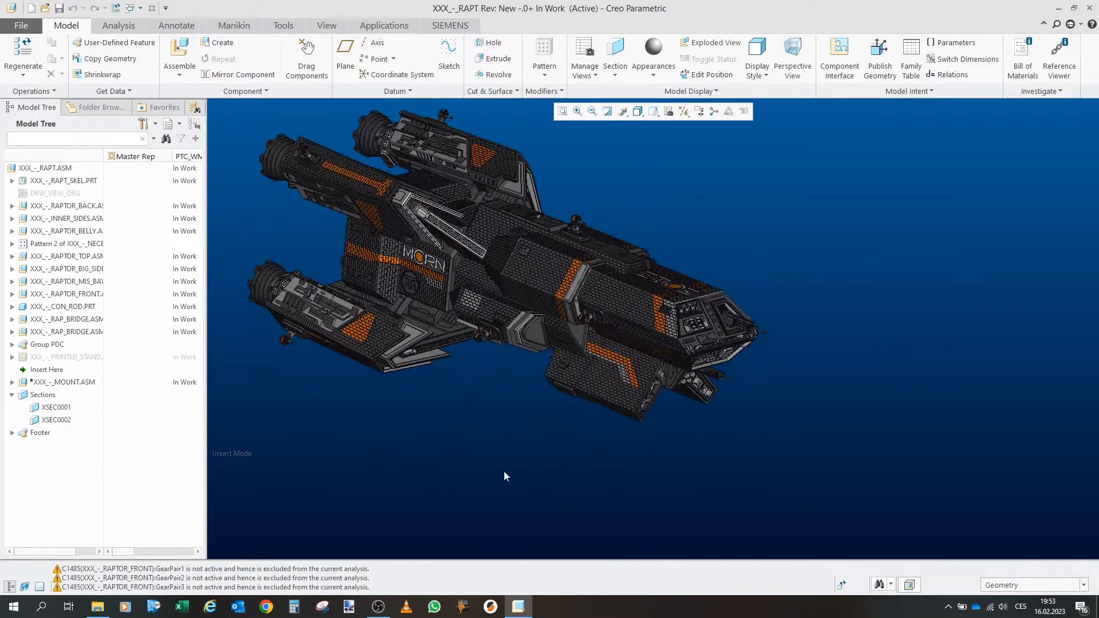
Via Drag Components, apply the 'closed' snapshot and close the dialog
click(307, 56)
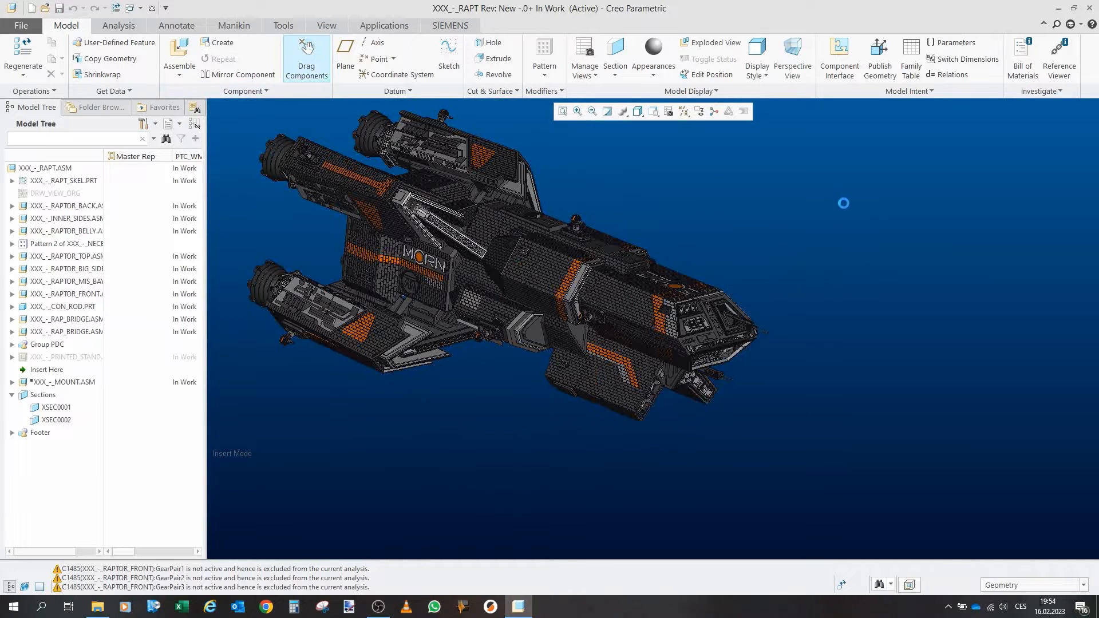
click(307, 59)
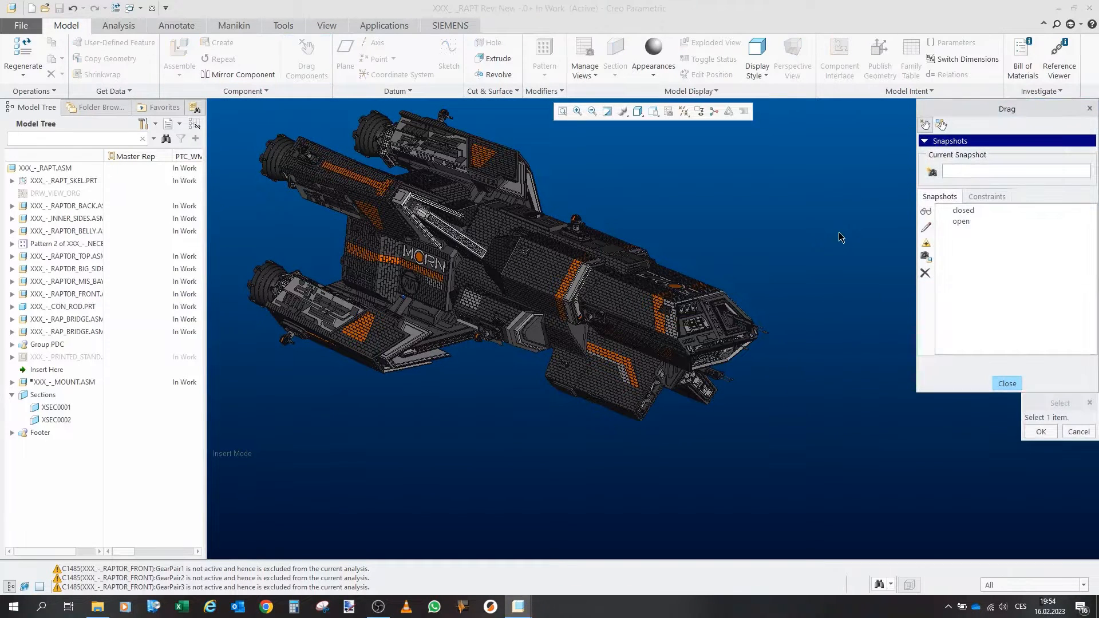
click(963, 211)
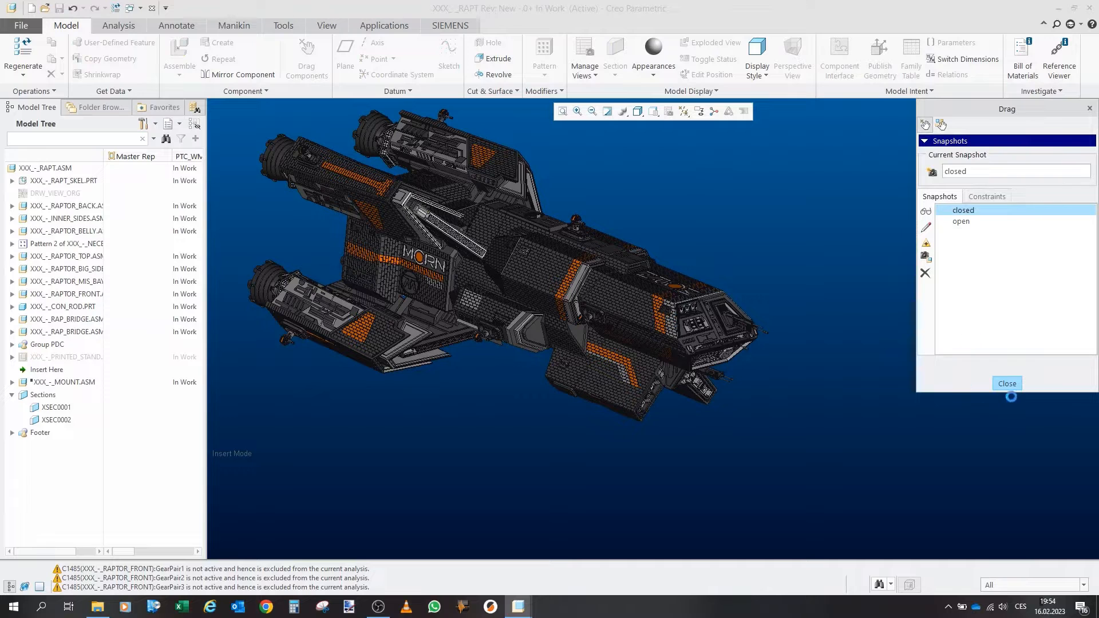
click(1006, 384)
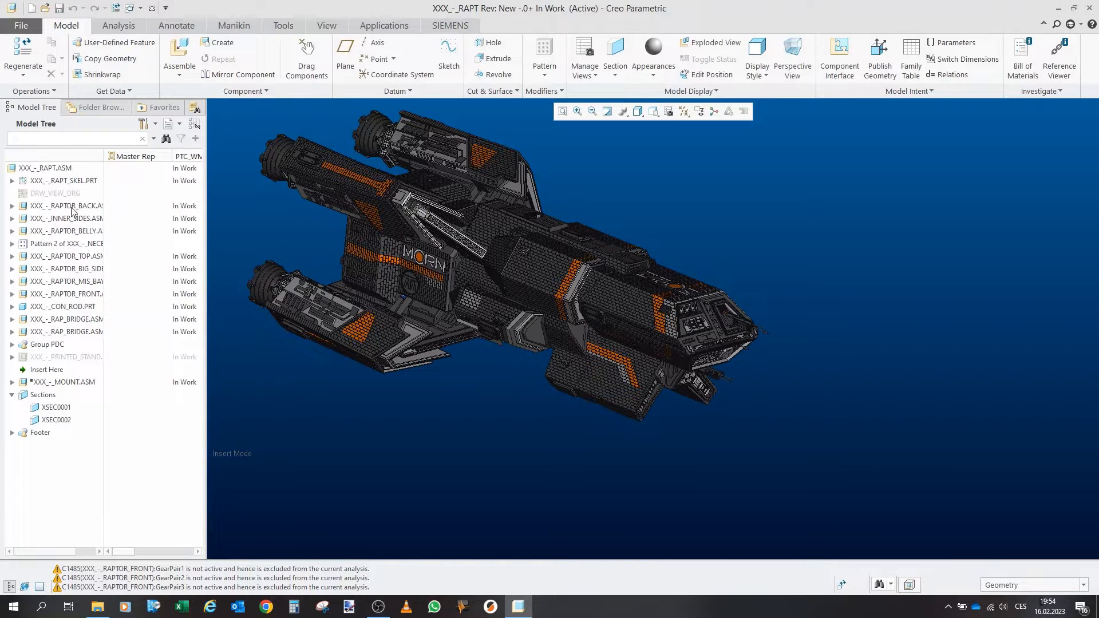
Highlight the INNER_SIDES and RAPTOR_BELLY sub-assemblies in the cruiser, then clear the highlight
click(66, 217)
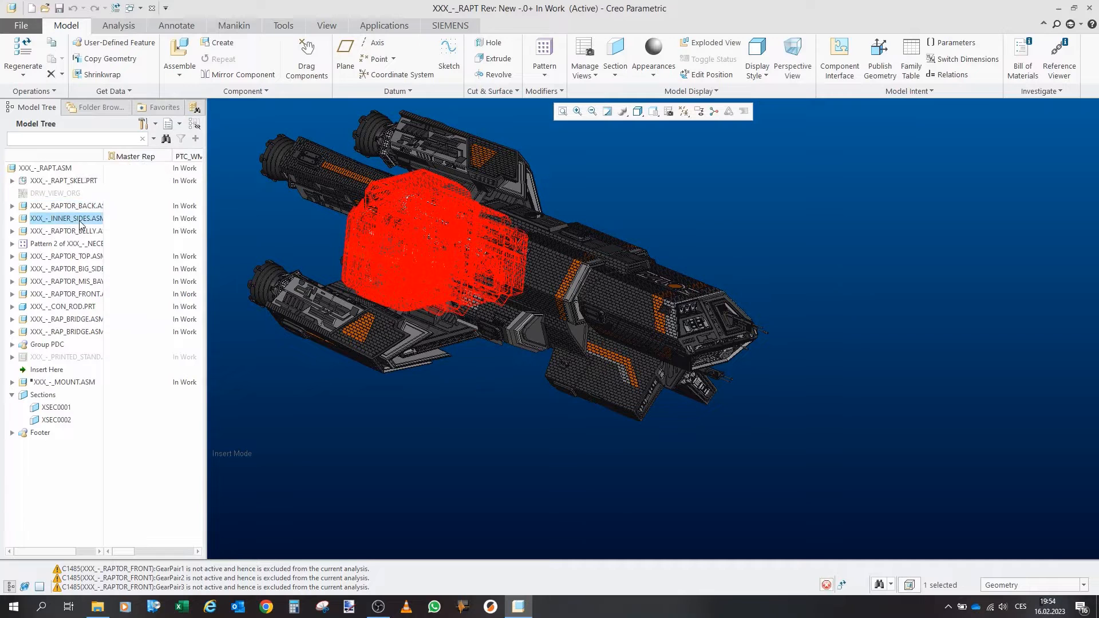
click(66, 230)
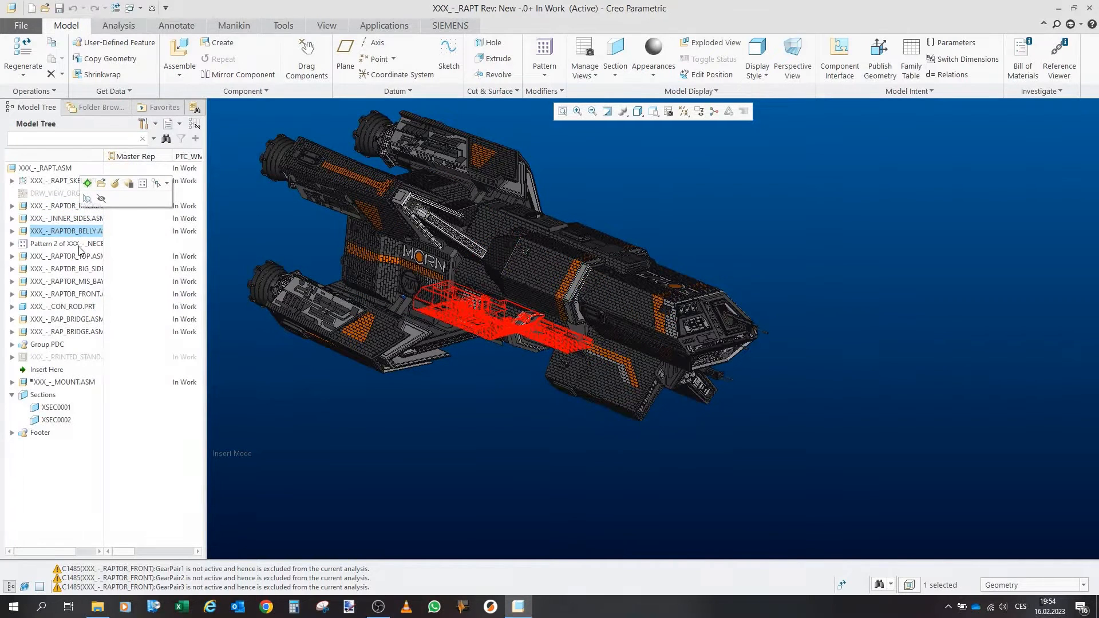
click(67, 255)
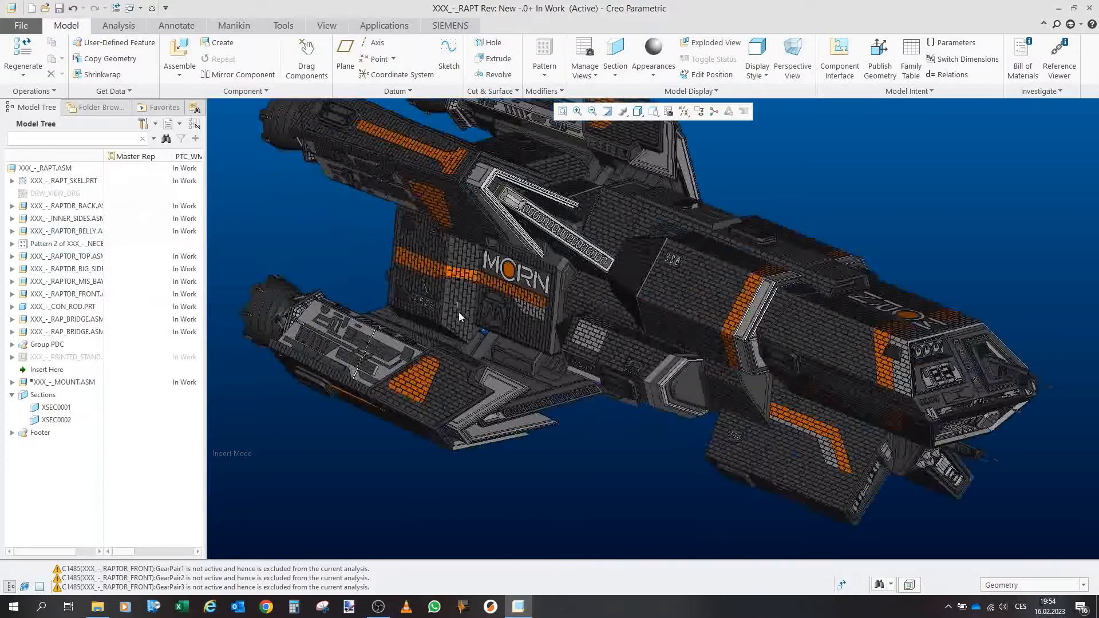
drag(459, 317, 691, 354)
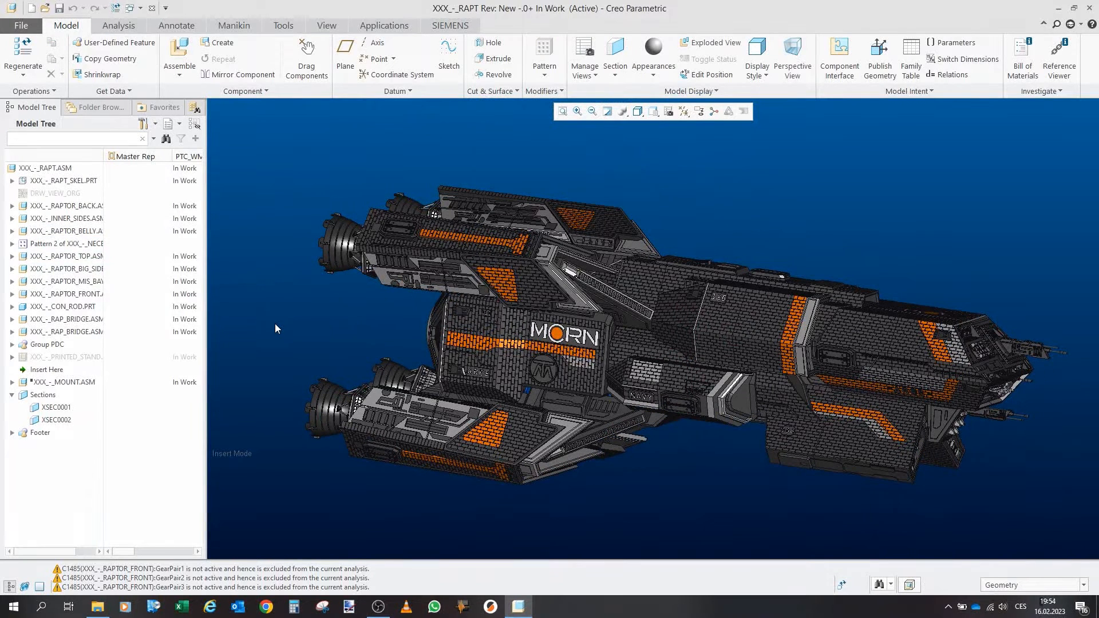
mouse_move(270, 175)
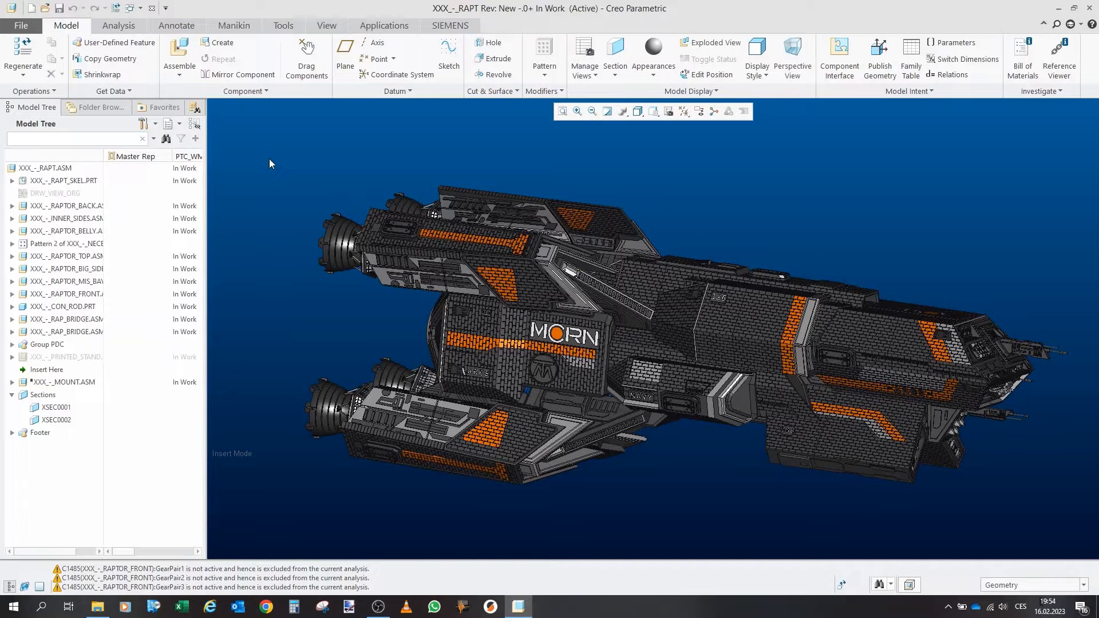
click(63, 217)
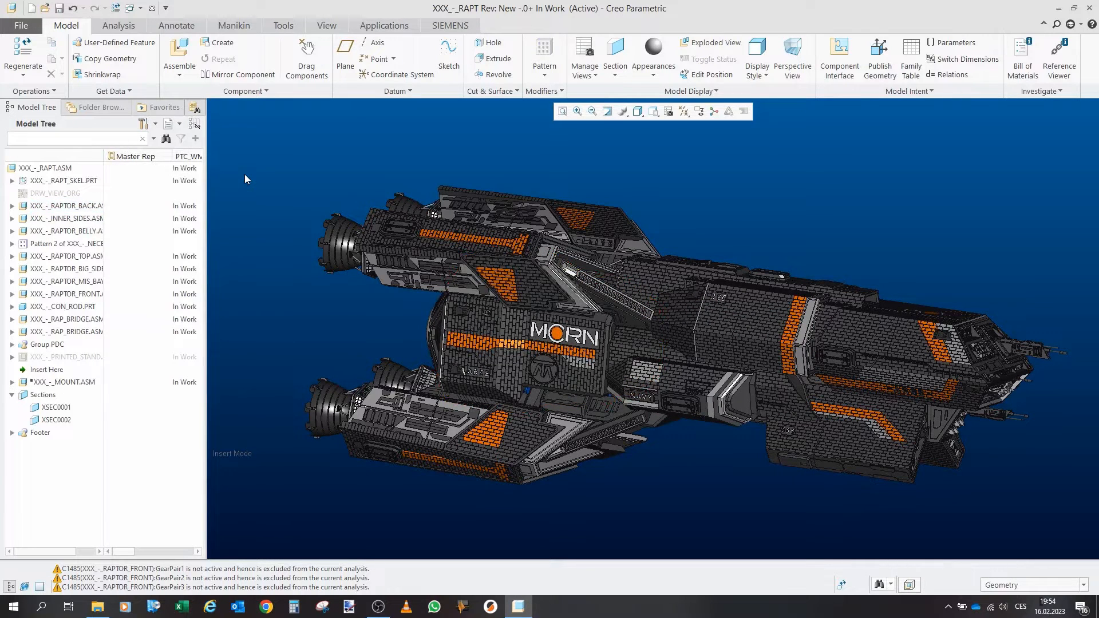
click(66, 205)
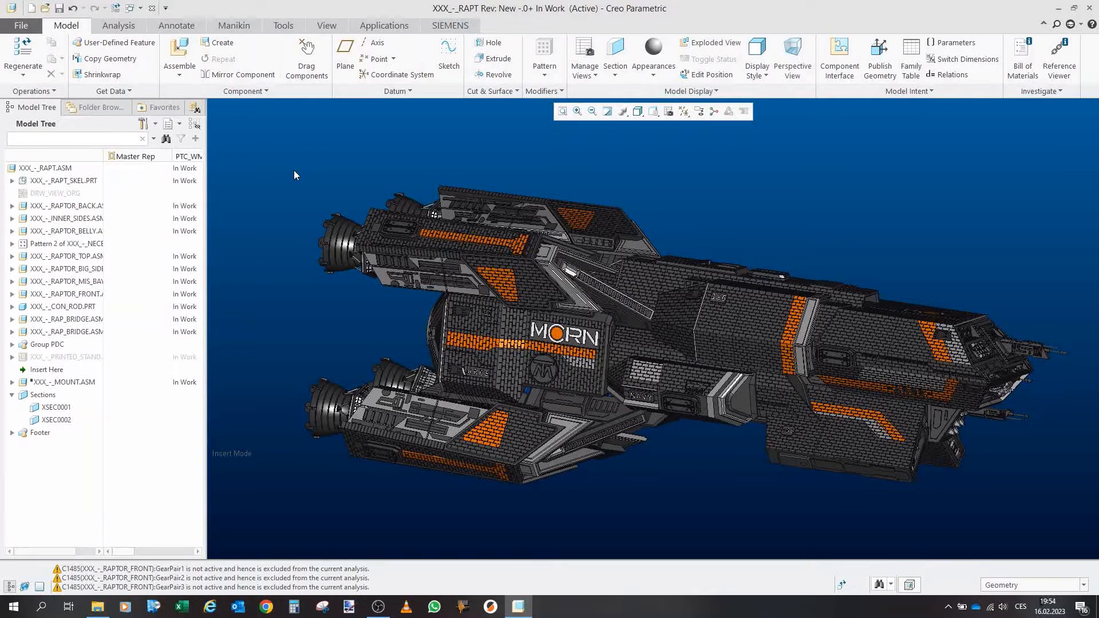
mouse_move(139, 195)
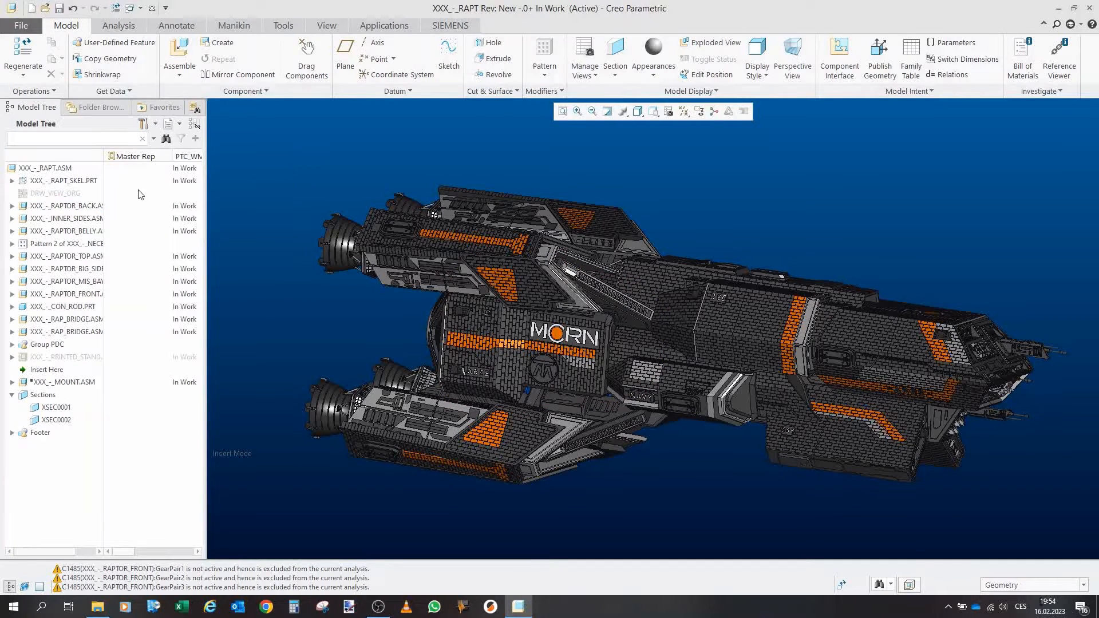
click(67, 205)
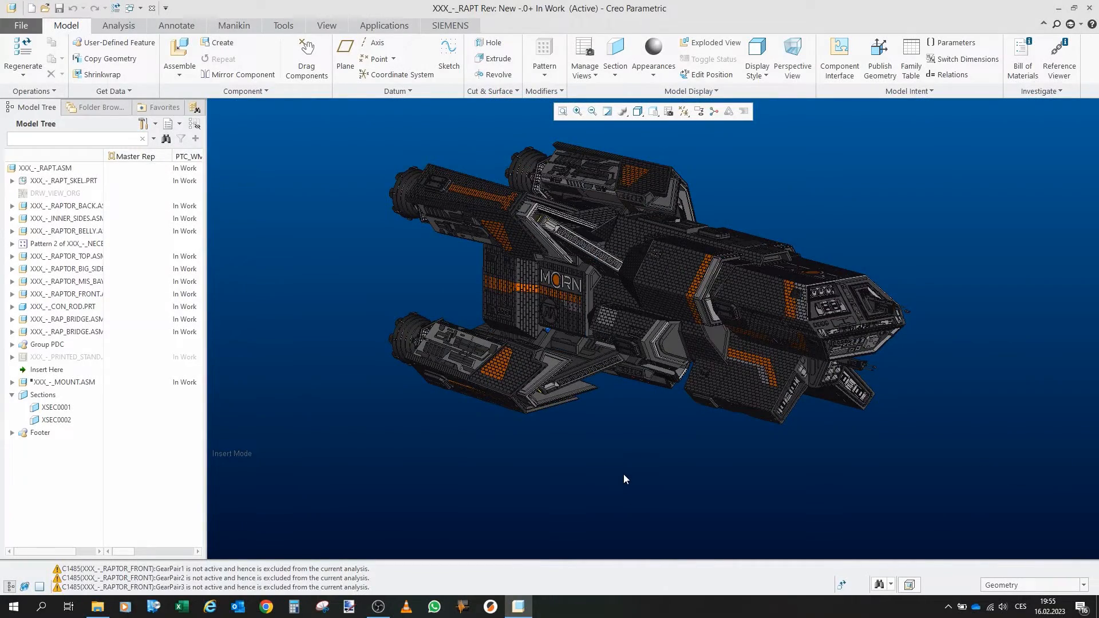
mouse_move(322, 262)
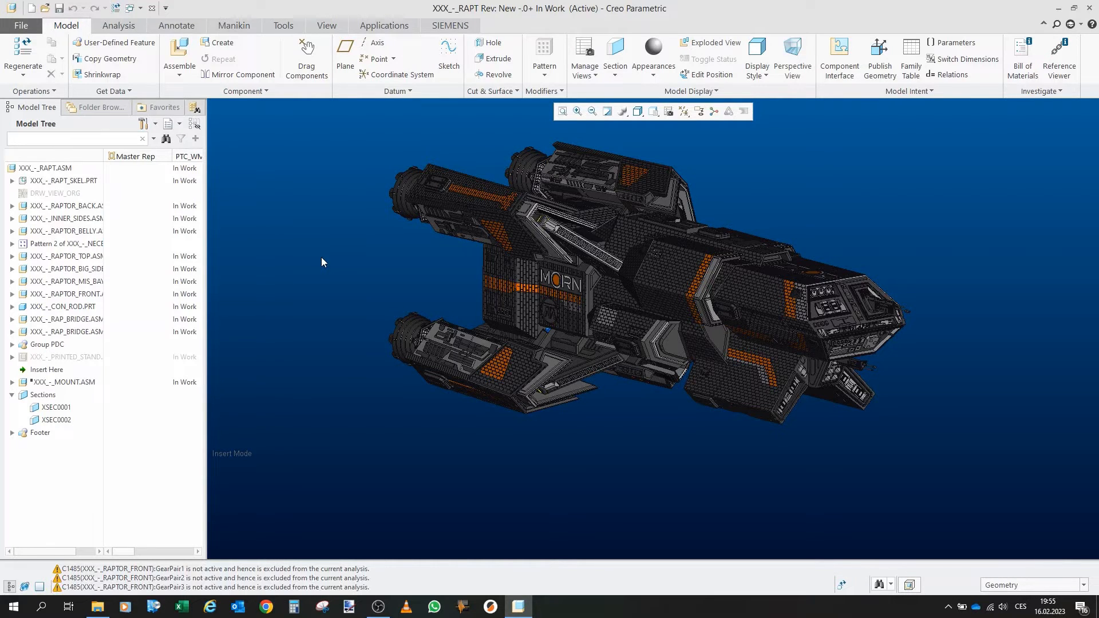
mouse_move(333, 254)
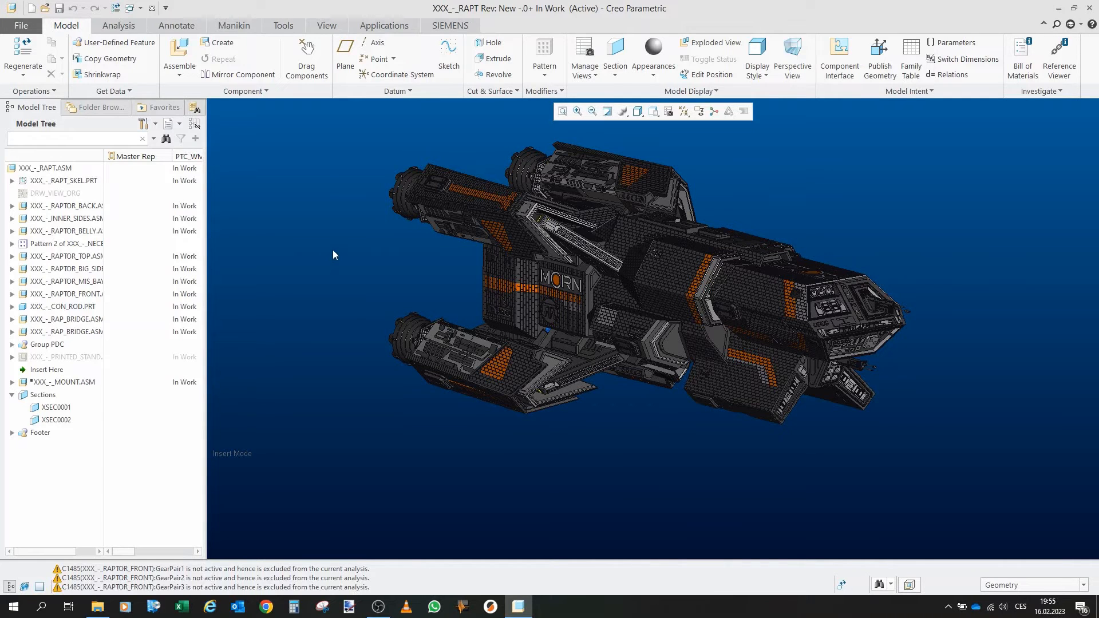